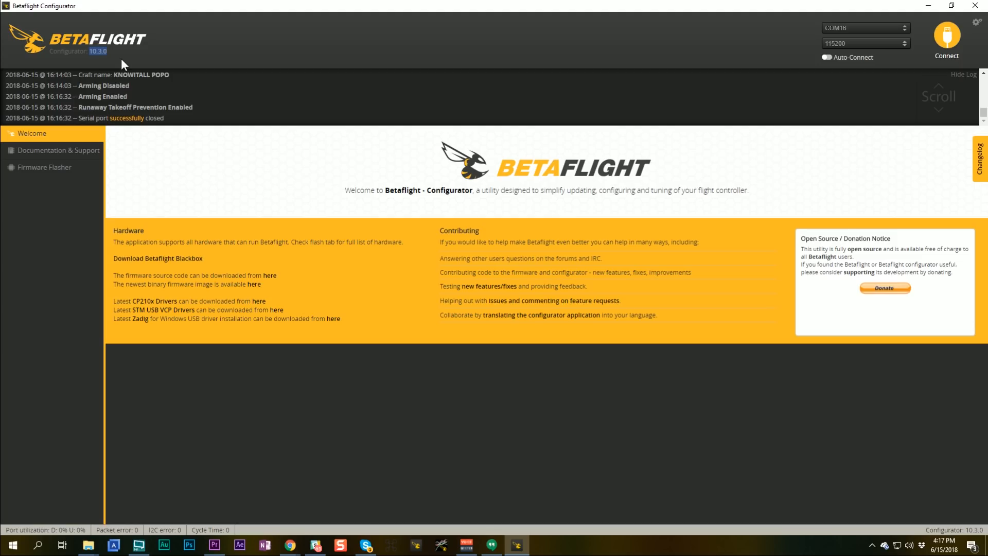
Step: In the Firmware Flasher, include unstable releases and list firmware versions for the CLRACINGF4 board
{"action": "left_click", "coordinate": [44, 167]}
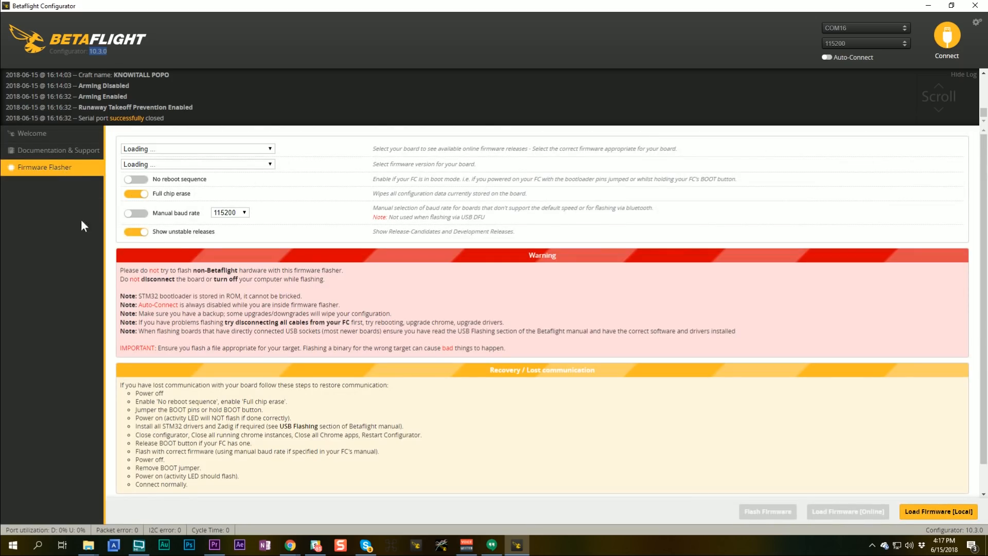
{"action": "left_click", "coordinate": [135, 231]}
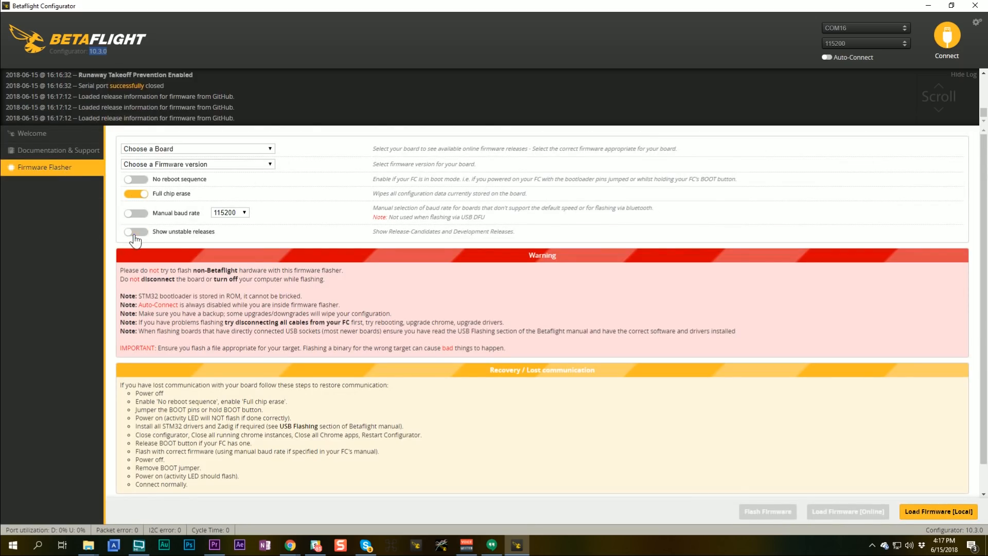
{"action": "left_click", "coordinate": [136, 231]}
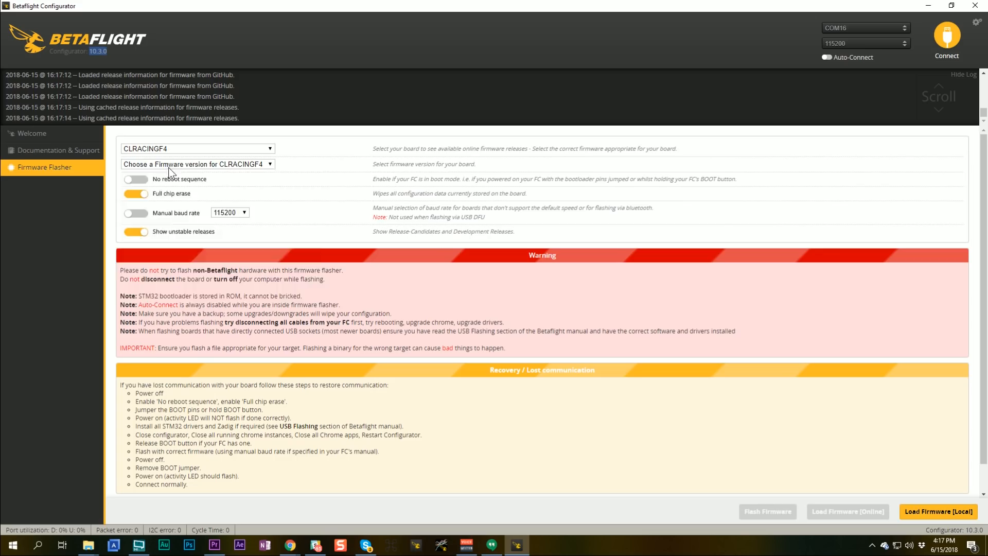
{"action": "left_click", "coordinate": [195, 163]}
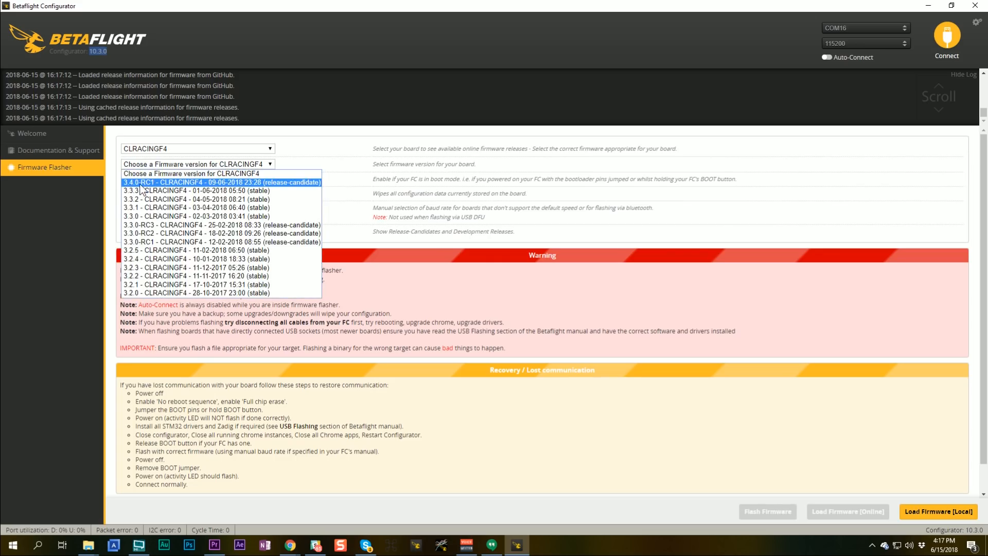
{"action": "mouse_move", "coordinate": [147, 192]}
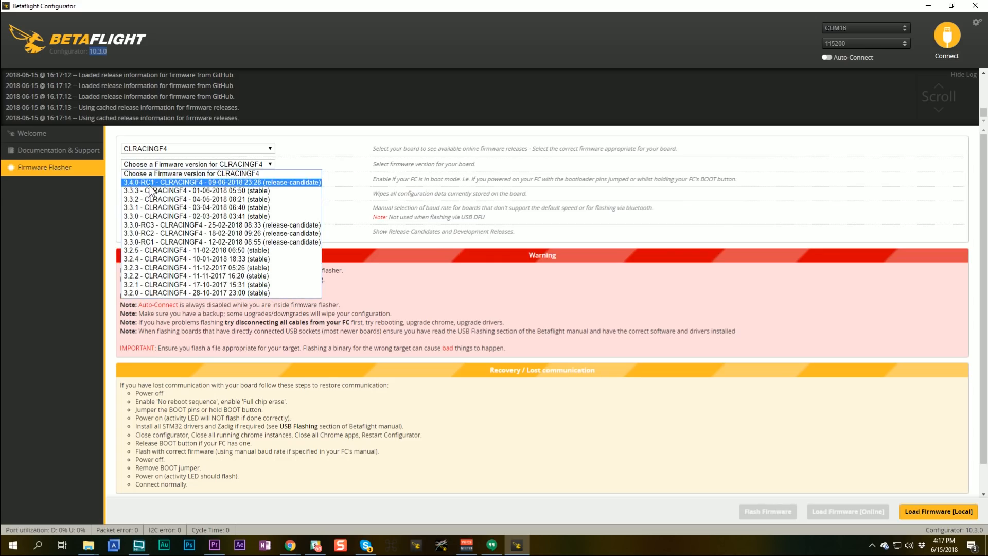
{"action": "mouse_move", "coordinate": [198, 198]}
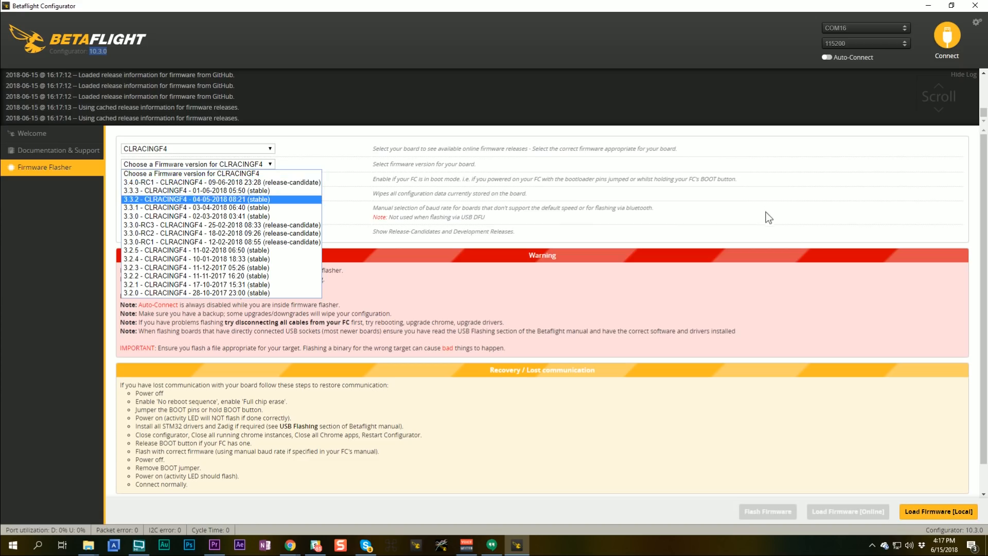
{"action": "mouse_move", "coordinate": [289, 544]}
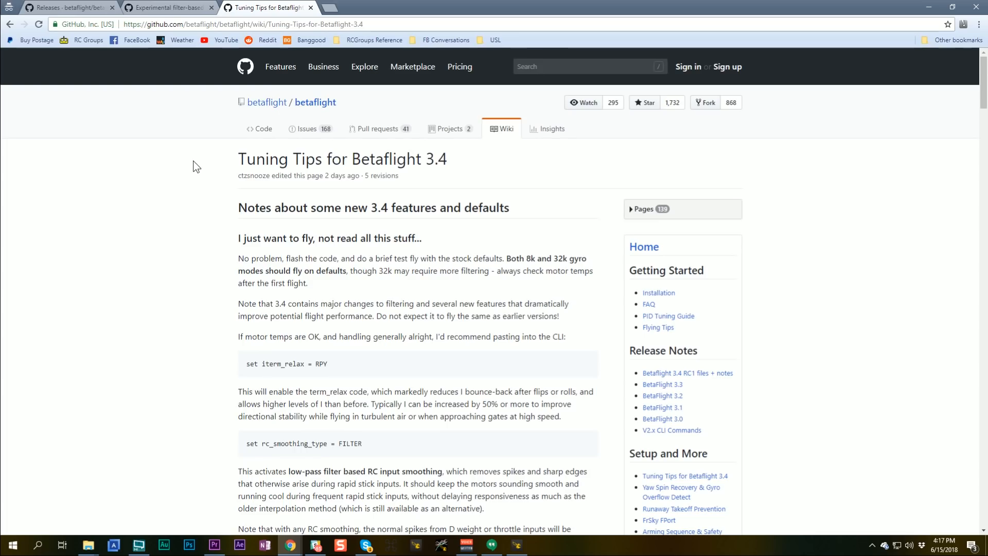
{"action": "mouse_move", "coordinate": [189, 184]}
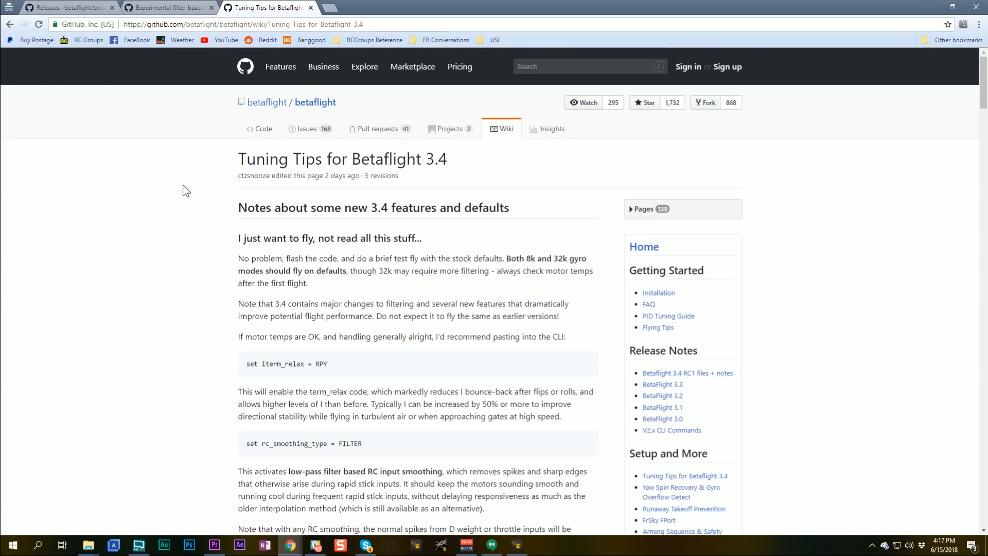
{"action": "mouse_move", "coordinate": [200, 195]}
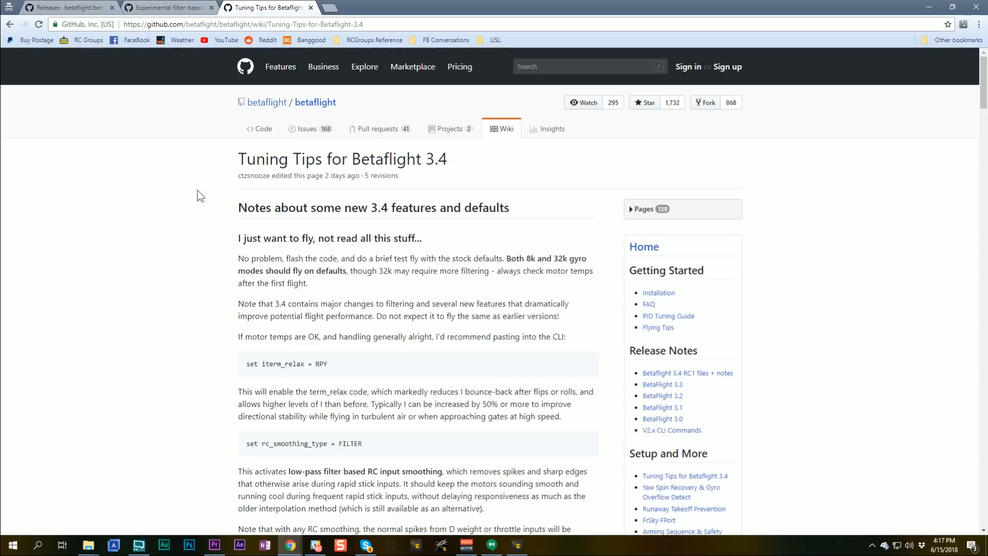
{"action": "mouse_move", "coordinate": [232, 293]}
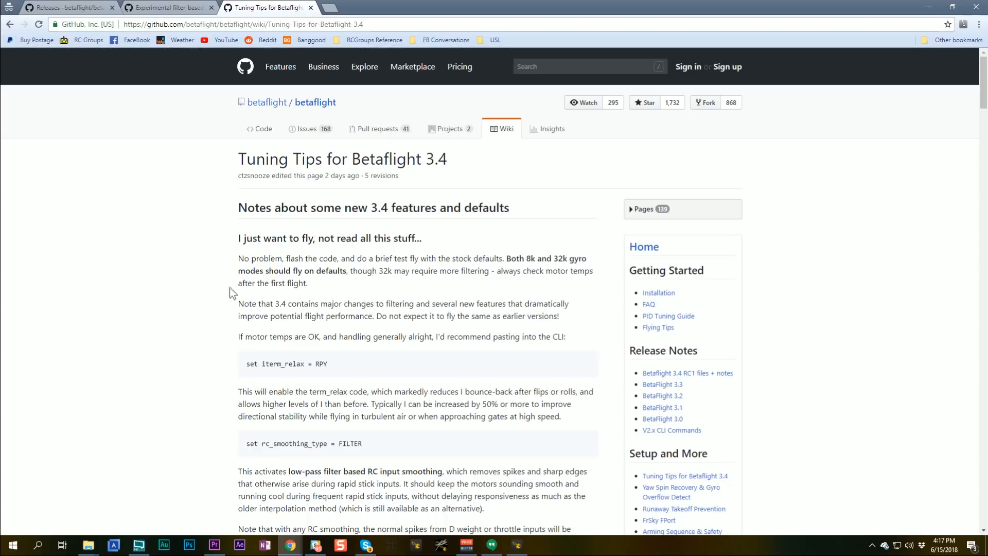
Step: Return to the Betaflight releases page and read the upgrade notes down to Major features
{"action": "left_click", "coordinate": [63, 7]}
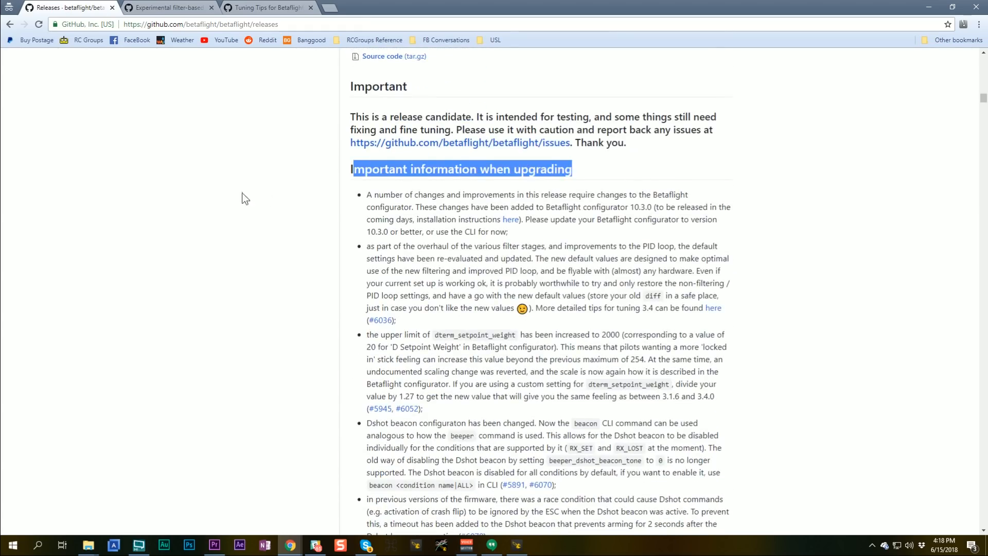
{"action": "left_click", "coordinate": [463, 183]}
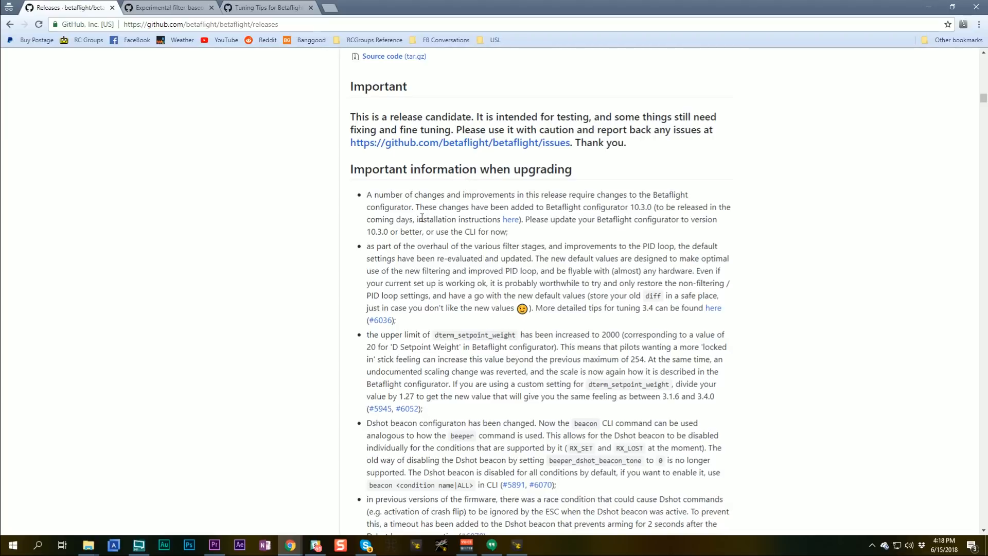
{"action": "scroll", "scroll_direction": "down", "scroll_amount": 3}
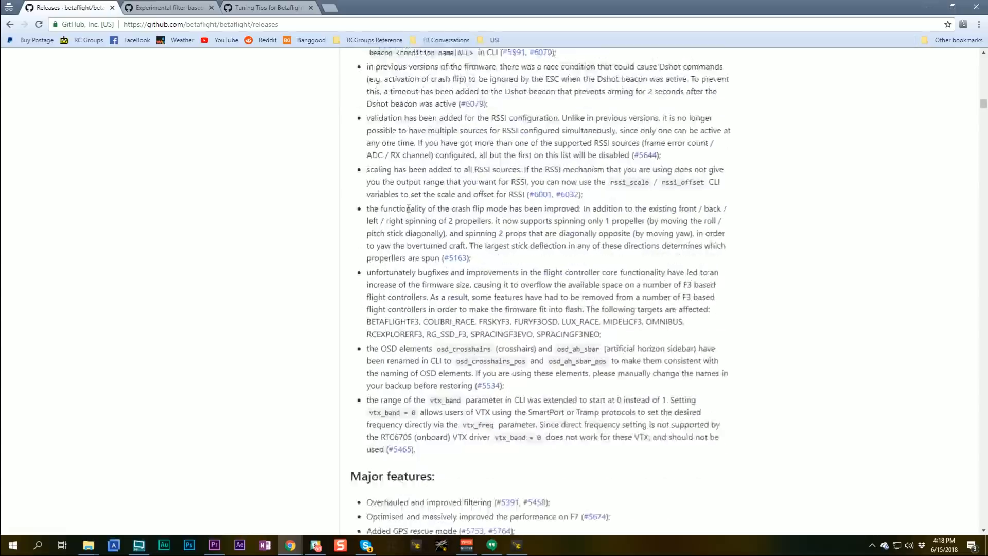
{"action": "scroll", "scroll_direction": "down", "scroll_amount": 3}
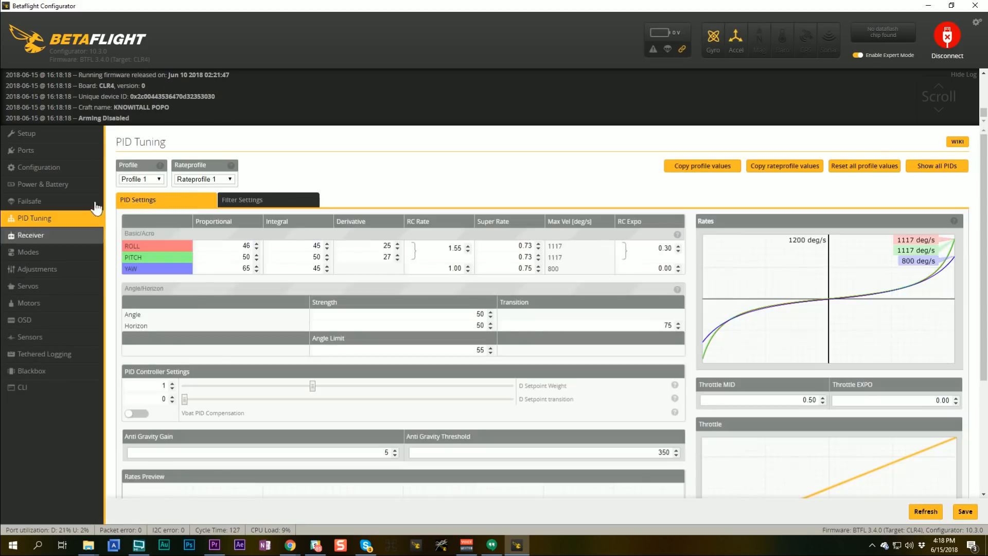
Step: Show the Filter Settings sub-tab of PID Tuning with gyro and D-term lowpass filters
{"action": "left_click", "coordinate": [240, 199]}
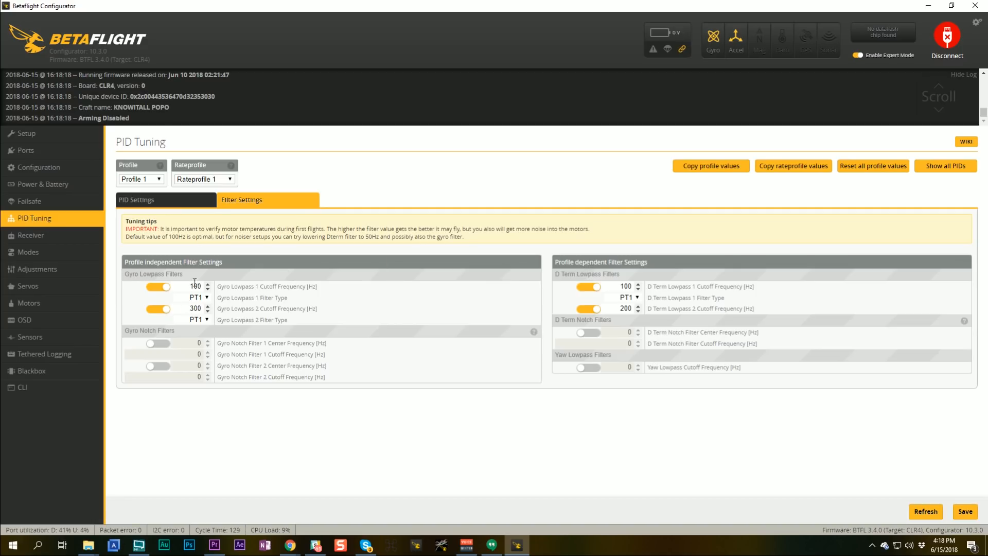
{"action": "mouse_move", "coordinate": [663, 294]}
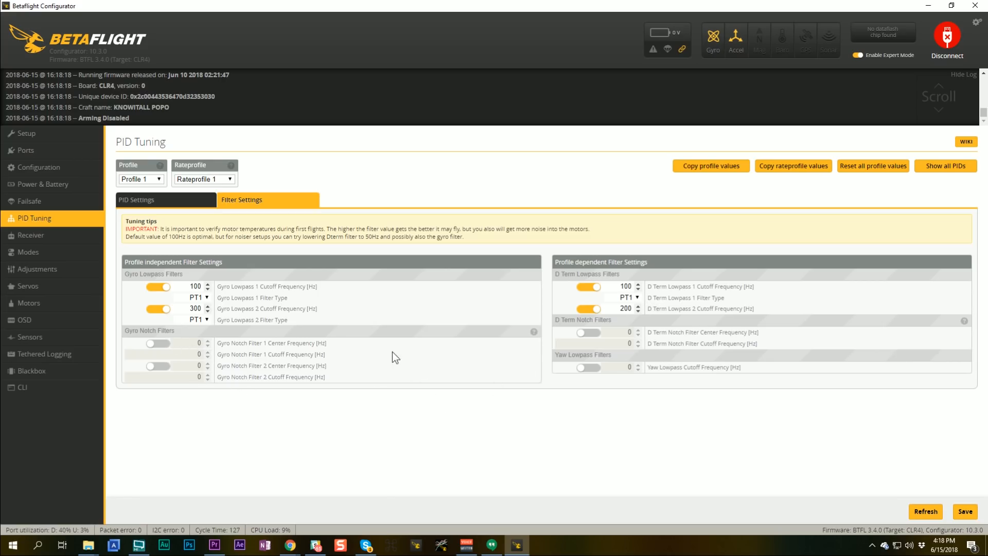
{"action": "mouse_move", "coordinate": [40, 167]}
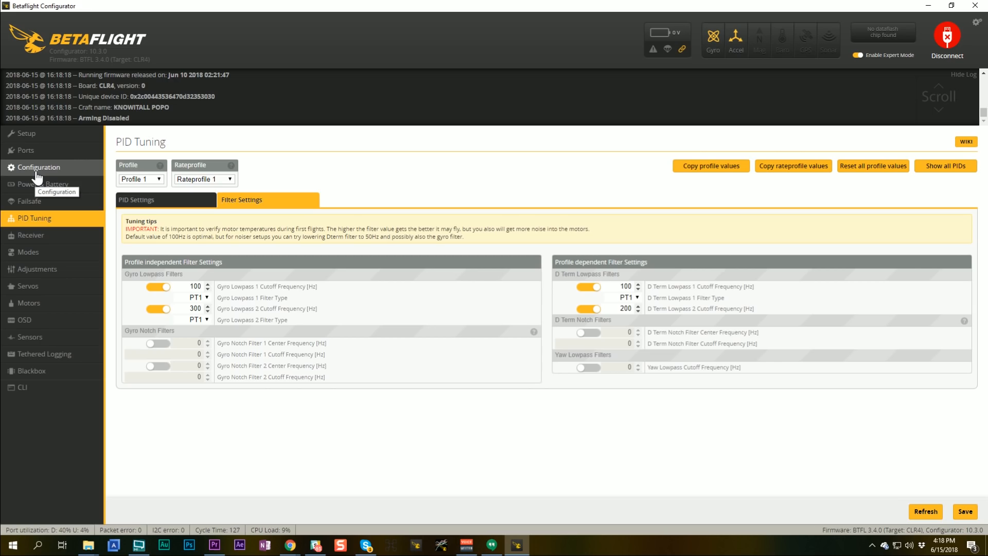
Step: Review the Configuration page down to Dshot Beacon settings, then return to the browser's release notes
{"action": "left_click", "coordinate": [40, 167]}
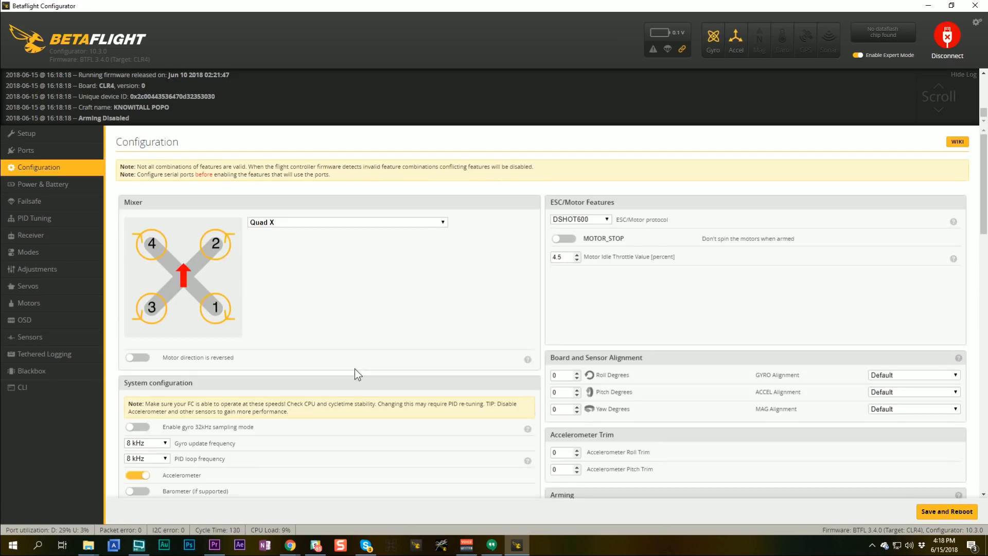
{"action": "scroll", "scroll_direction": "down", "scroll_amount": 3}
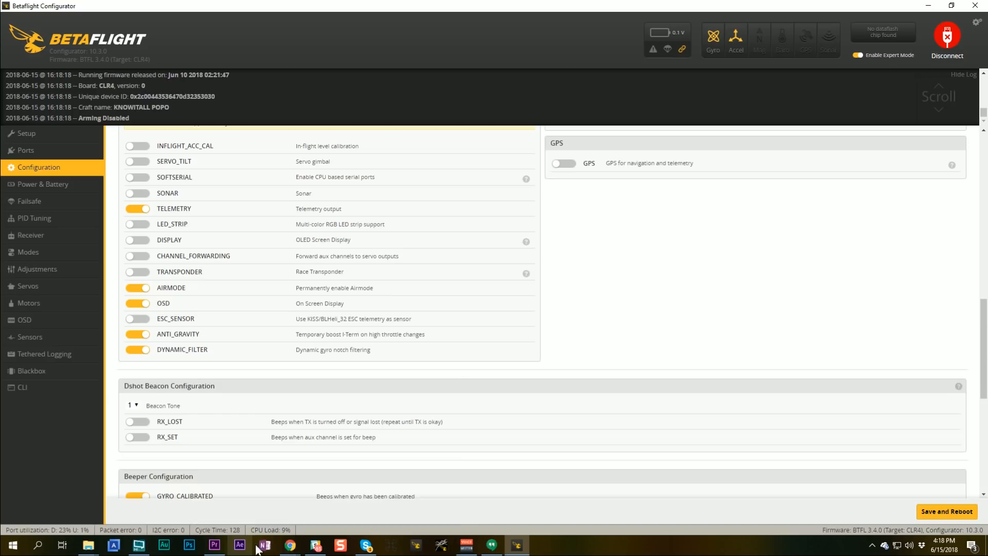
{"action": "left_click", "coordinate": [288, 550]}
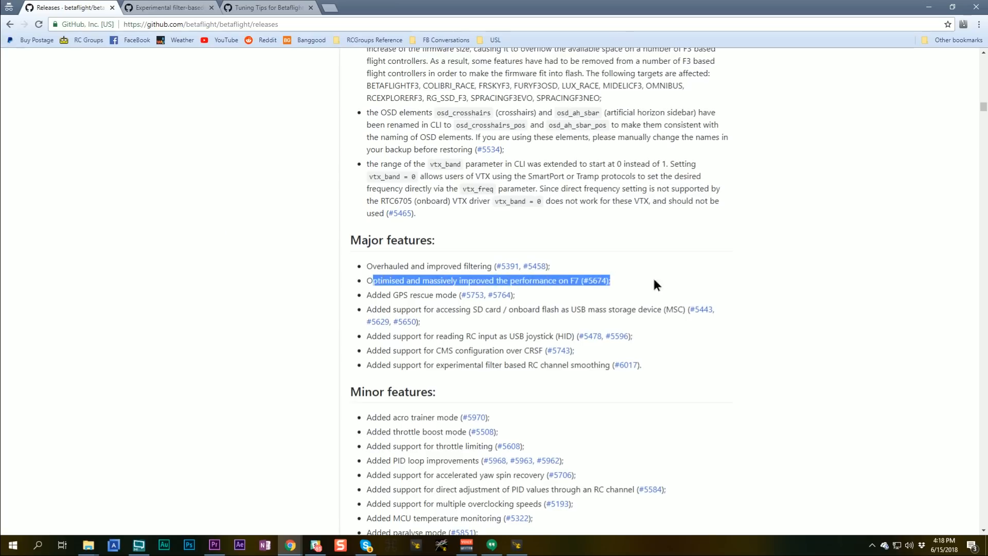
{"action": "mouse_move", "coordinate": [663, 279]}
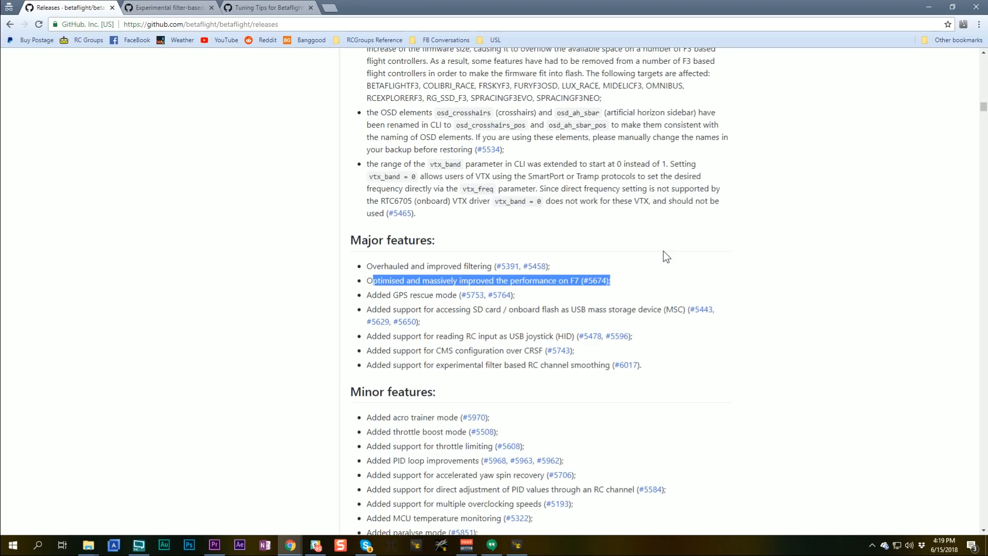
{"action": "left_click", "coordinate": [426, 321]}
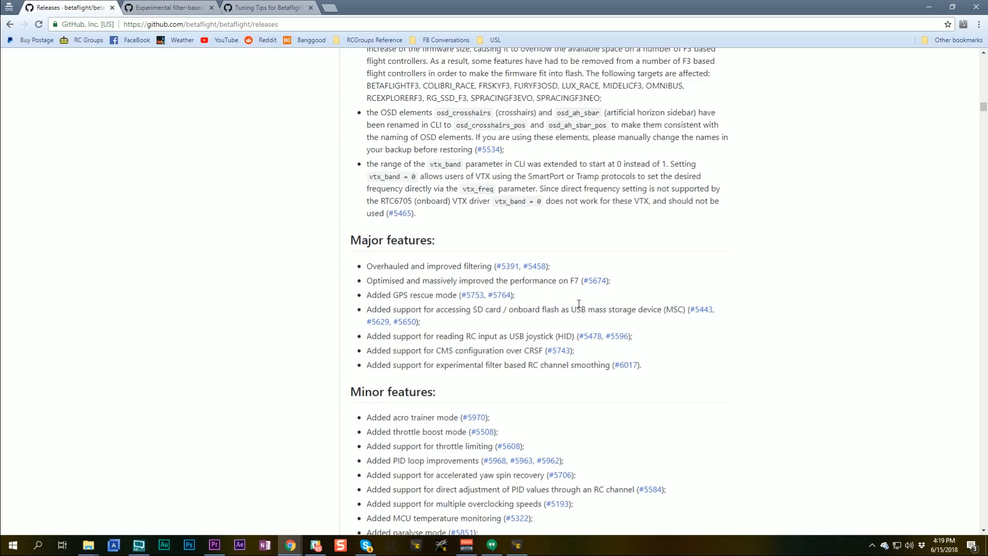
{"action": "mouse_move", "coordinate": [428, 296]}
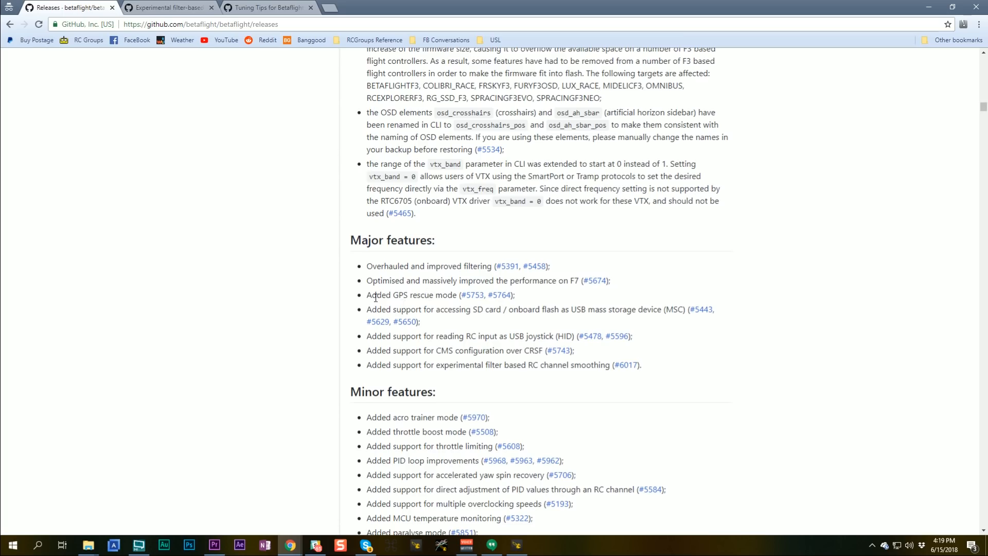
{"action": "mouse_move", "coordinate": [372, 307]}
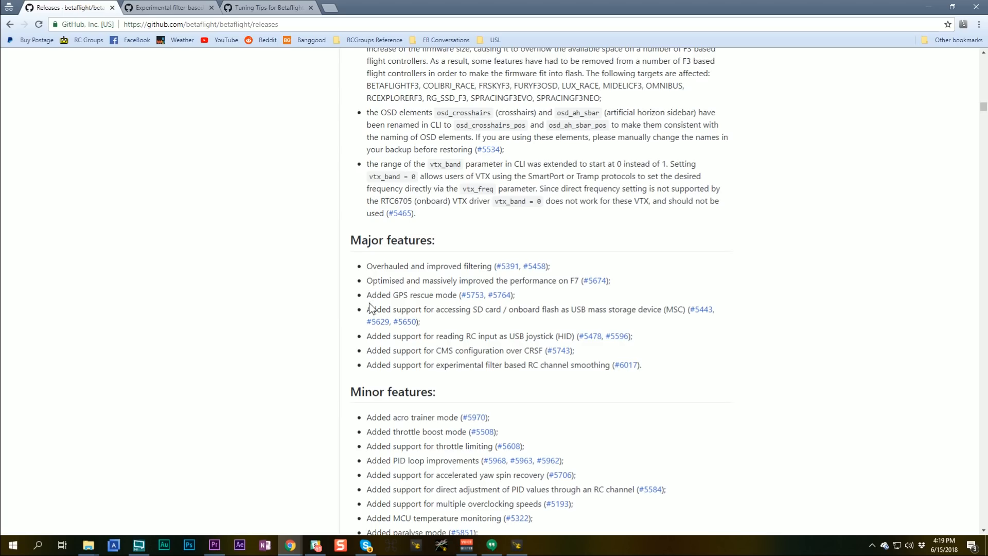
{"action": "mouse_move", "coordinate": [321, 326]}
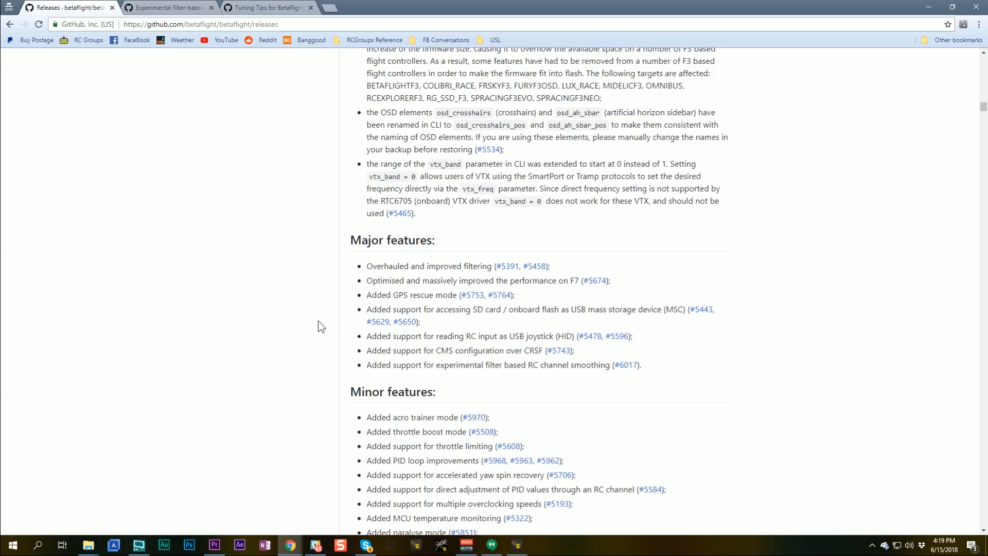
{"action": "mouse_move", "coordinate": [562, 320]}
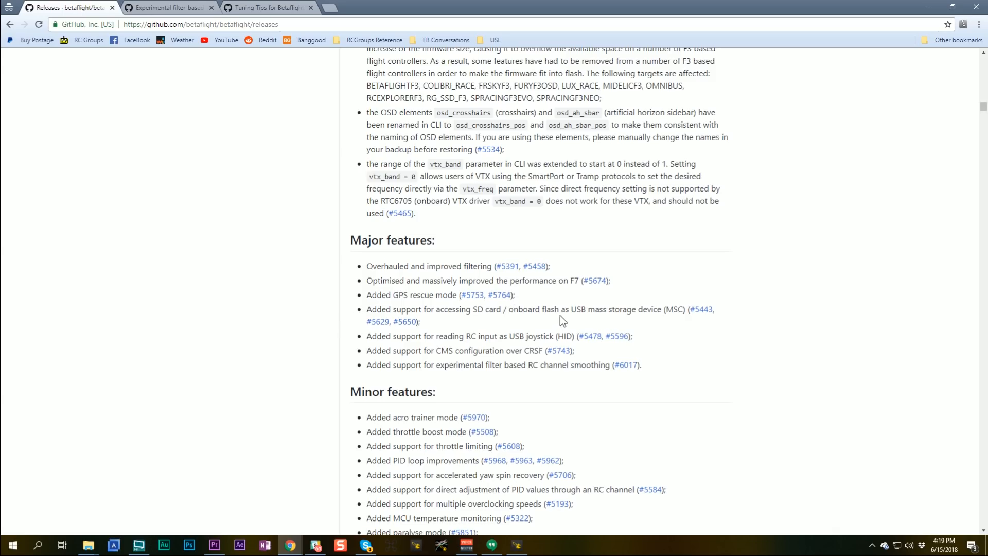
Step: Highlight the USB mass storage (MSC) and experimental RC channel smoothing features, then move on to Minor features
{"action": "left_click_drag", "start_coordinate": [569, 309], "coordinate": [685, 310]}
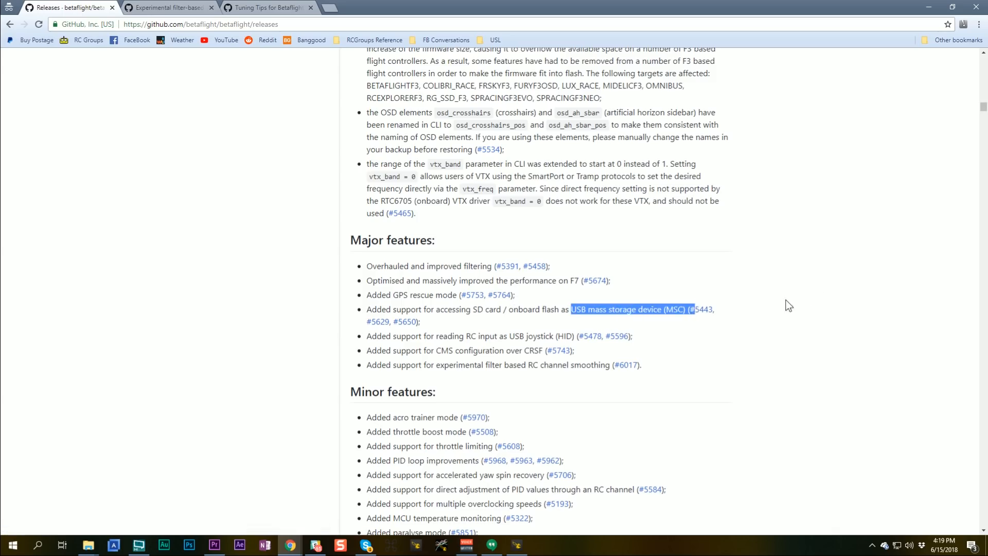
{"action": "left_click", "coordinate": [784, 309]}
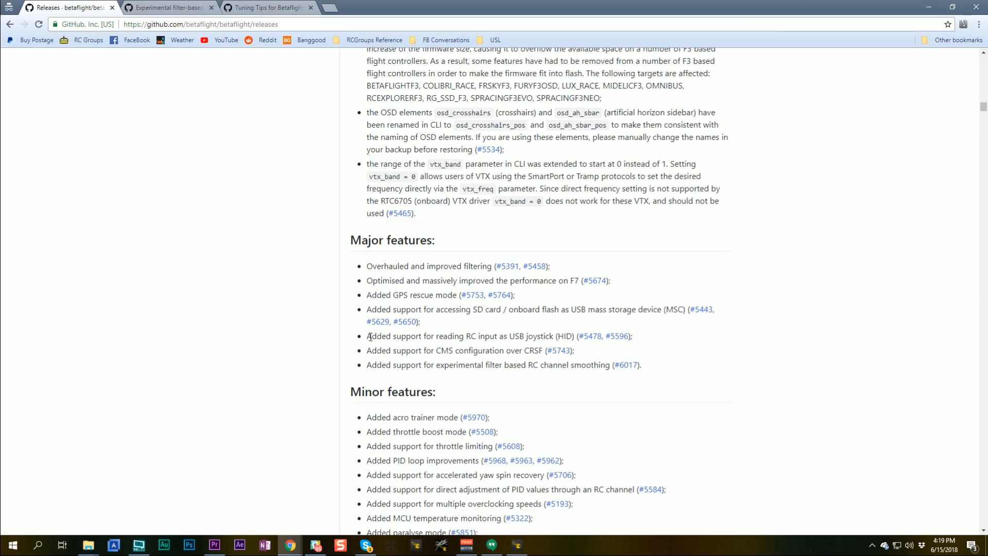
{"action": "left_click_drag", "start_coordinate": [368, 335], "coordinate": [510, 335]}
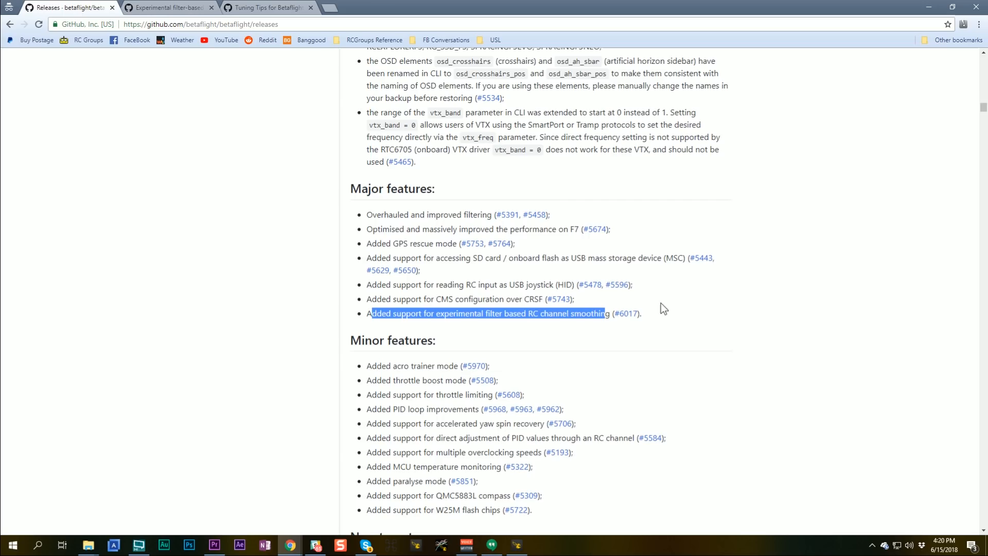
{"action": "mouse_move", "coordinate": [620, 335]}
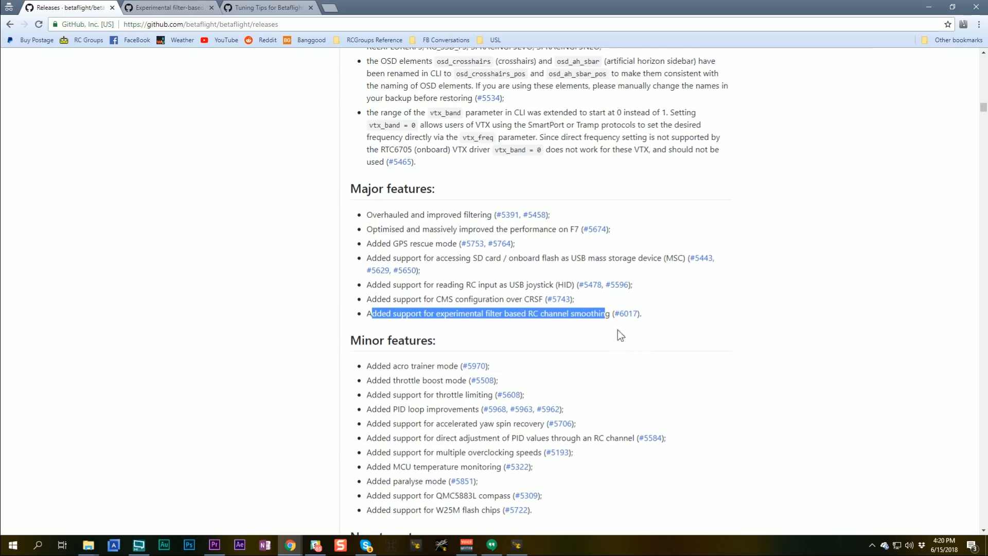
{"action": "mouse_move", "coordinate": [541, 336]}
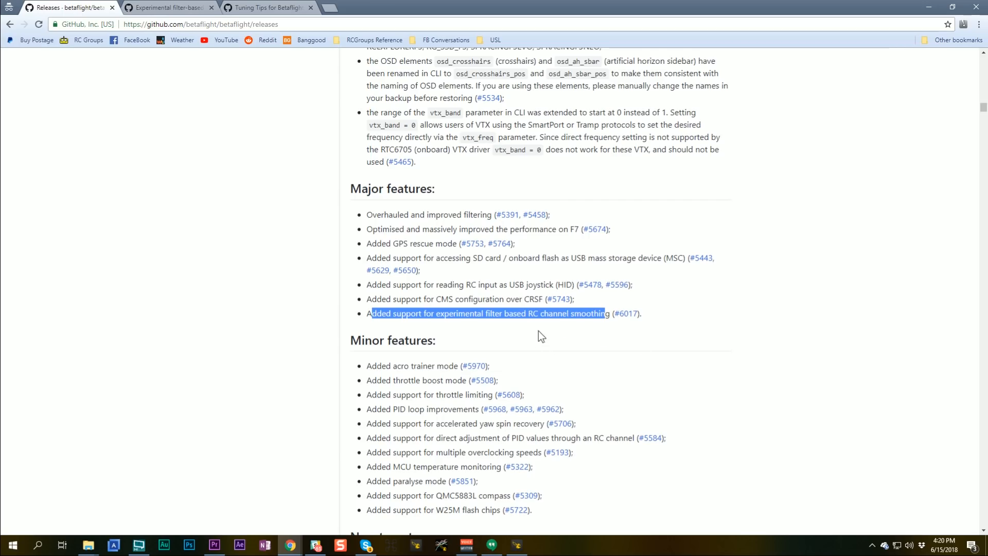
{"action": "left_click", "coordinate": [535, 330]}
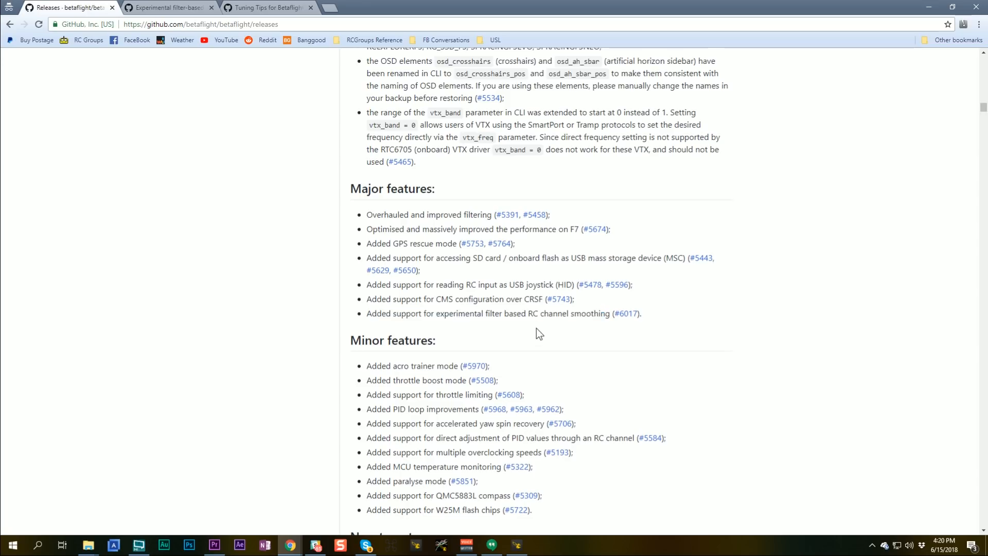
{"action": "scroll", "scroll_direction": "down", "scroll_amount": 3}
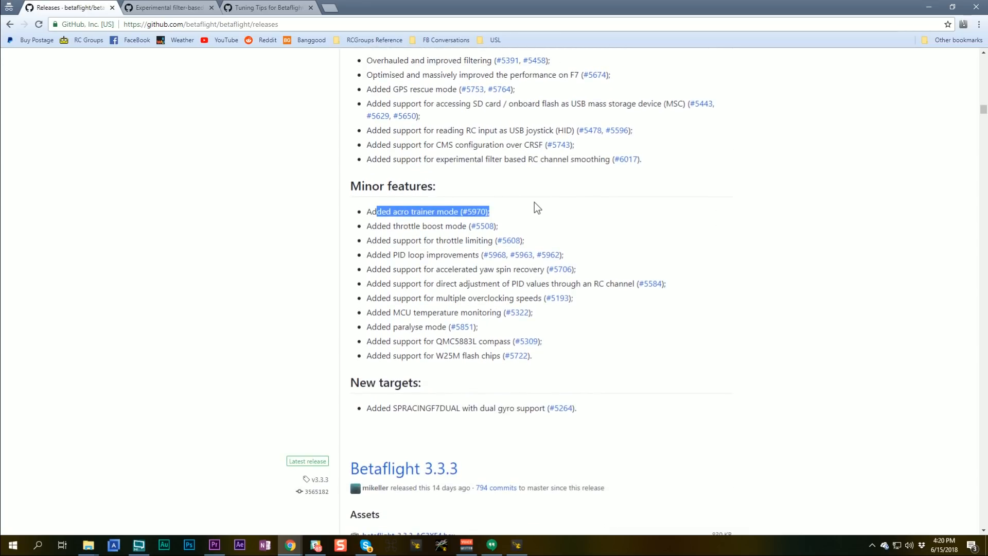
{"action": "mouse_move", "coordinate": [528, 195]}
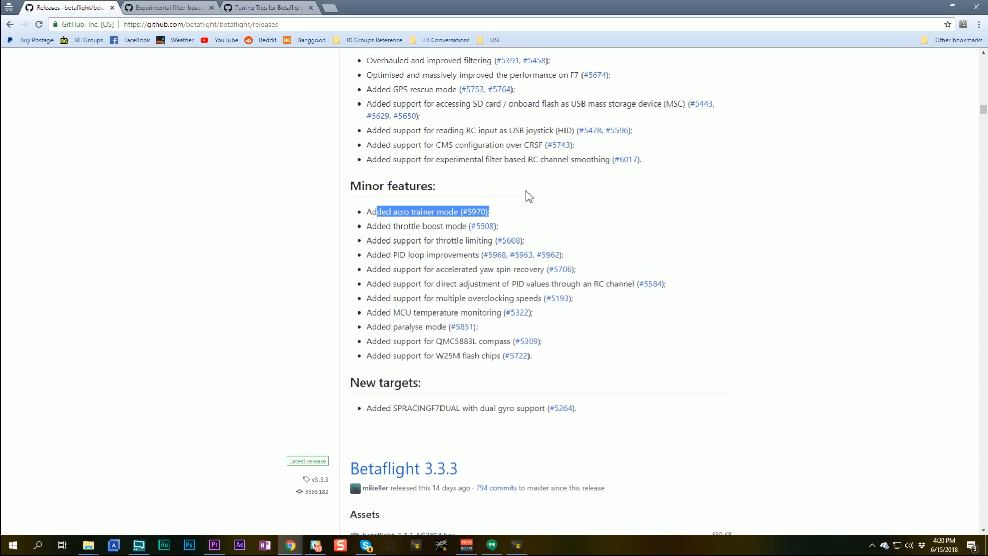
{"action": "mouse_move", "coordinate": [535, 203]}
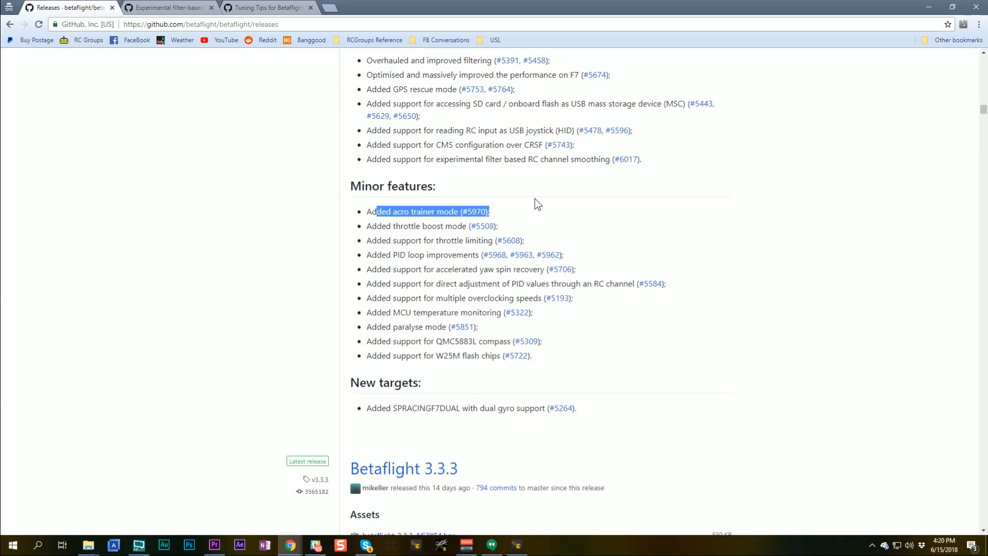
Step: Call out the acro trainer mode, throttle limiting and yaw spin recovery minor features in turn
{"action": "left_click", "coordinate": [628, 214]}
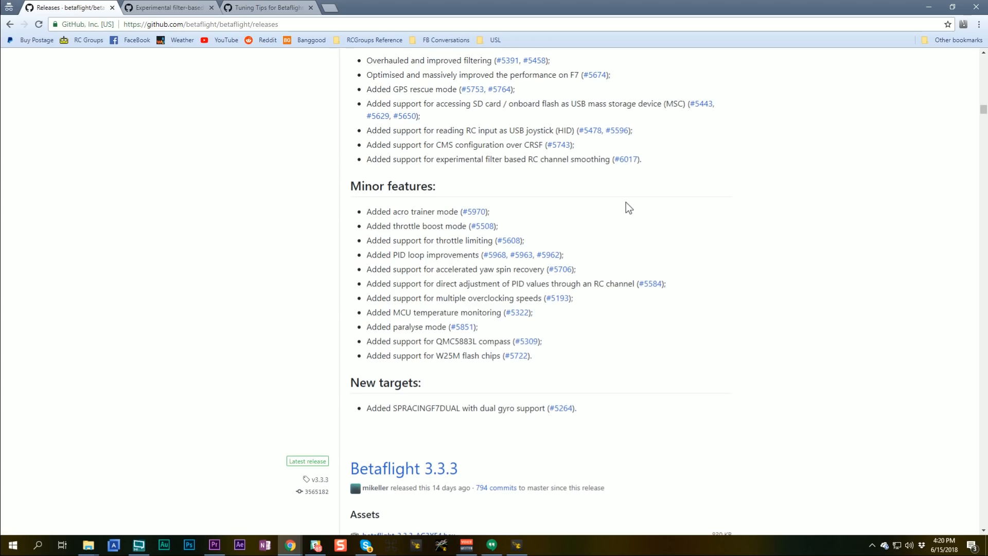
{"action": "mouse_move", "coordinate": [370, 231]}
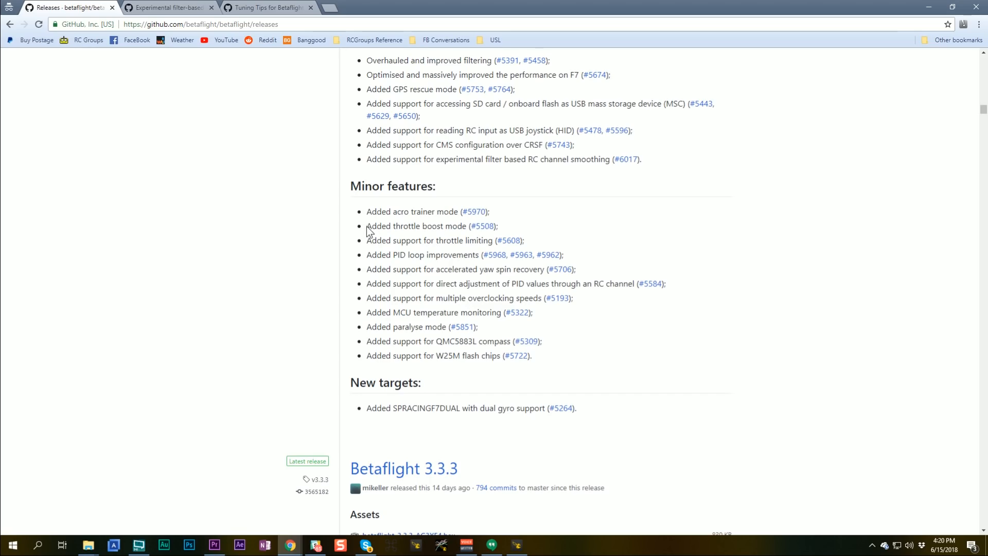
{"action": "mouse_move", "coordinate": [367, 235]}
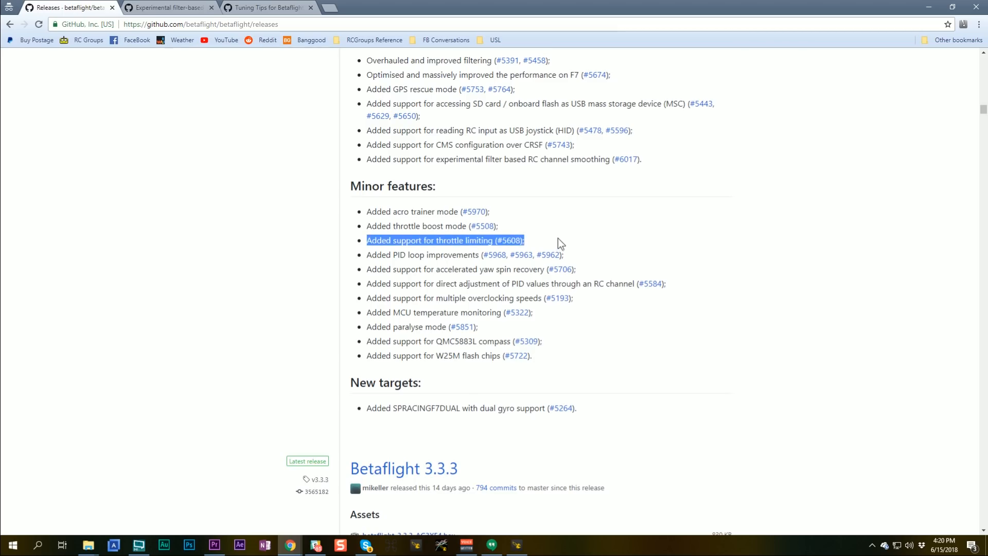
{"action": "left_click", "coordinate": [554, 238]}
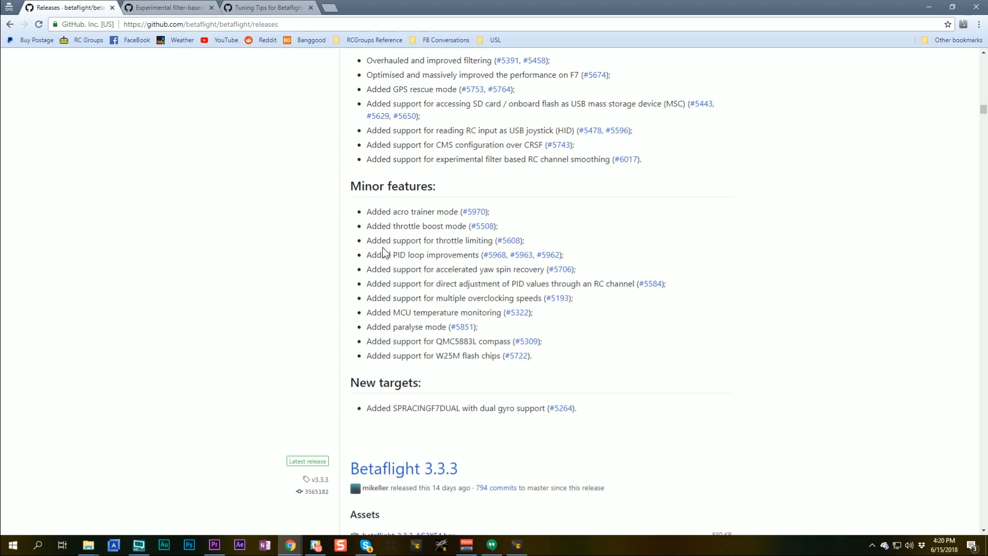
{"action": "mouse_move", "coordinate": [377, 240]}
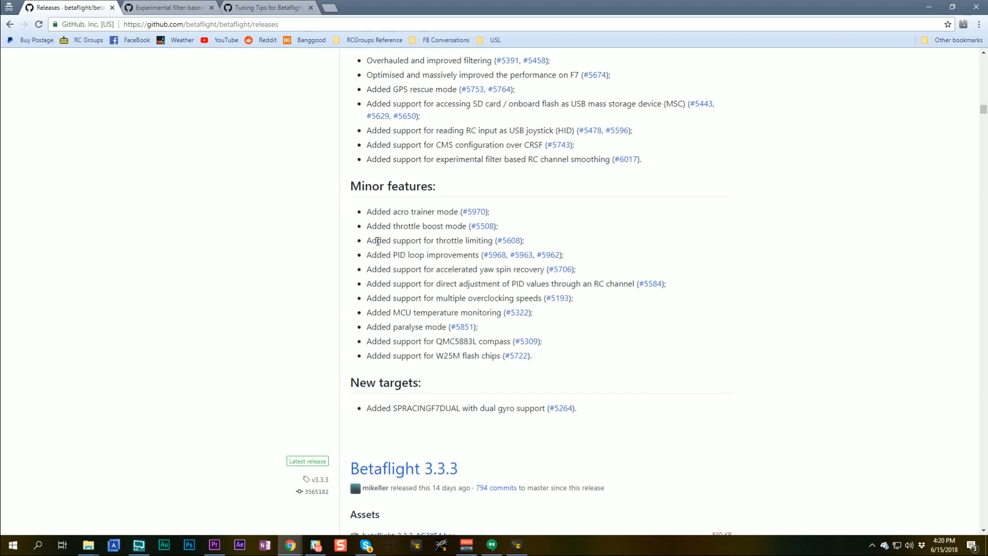
{"action": "mouse_move", "coordinate": [381, 254]}
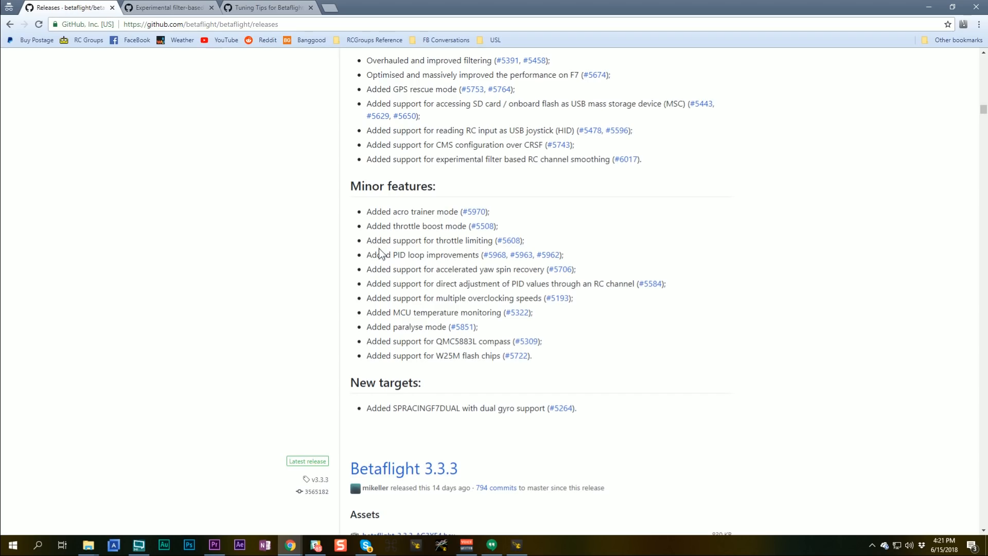
{"action": "mouse_move", "coordinate": [487, 258]}
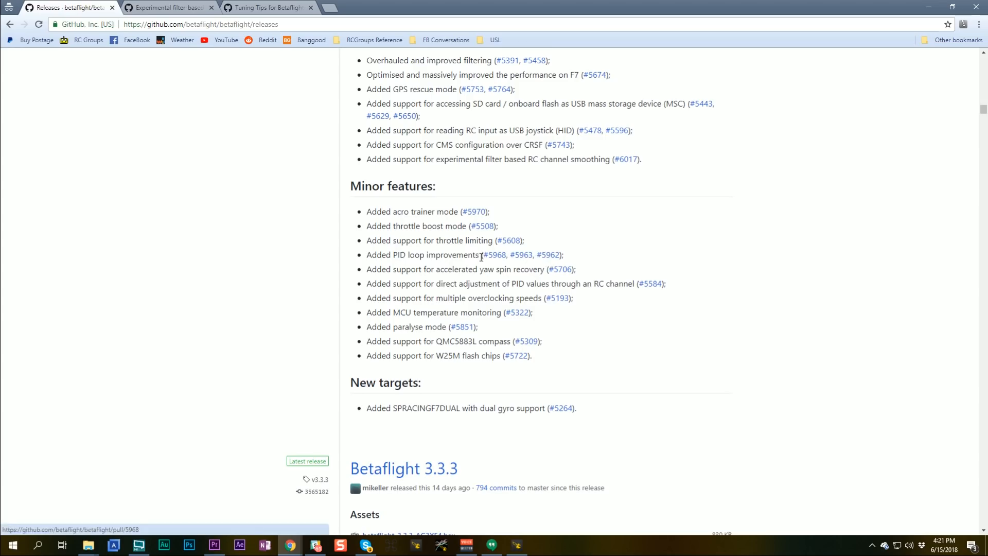
{"action": "mouse_move", "coordinate": [630, 236]}
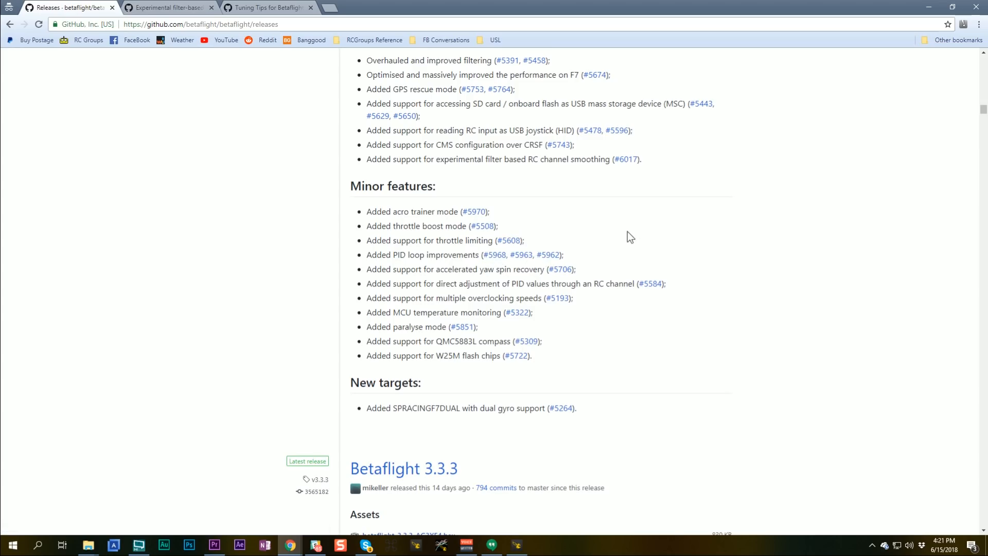
{"action": "mouse_move", "coordinate": [621, 241]}
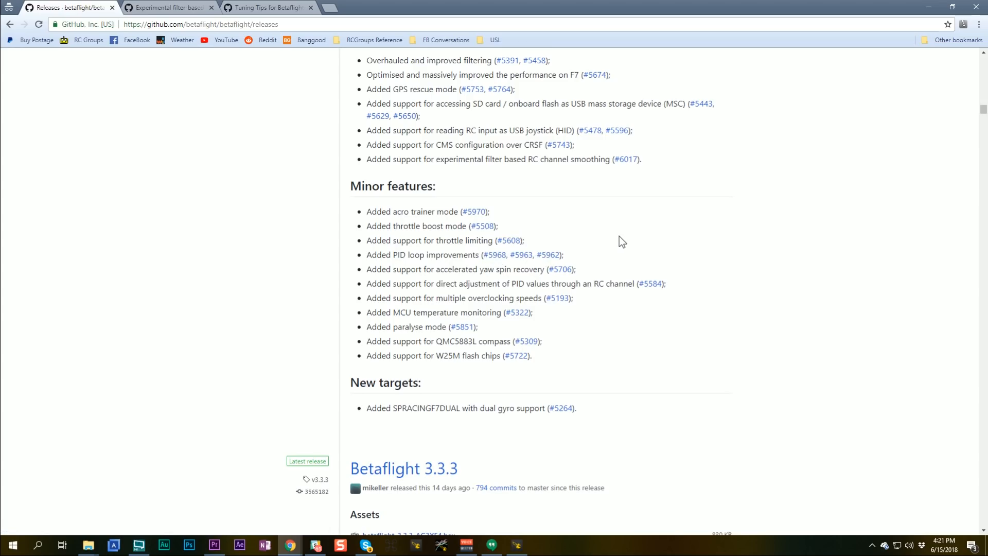
{"action": "mouse_move", "coordinate": [495, 254]}
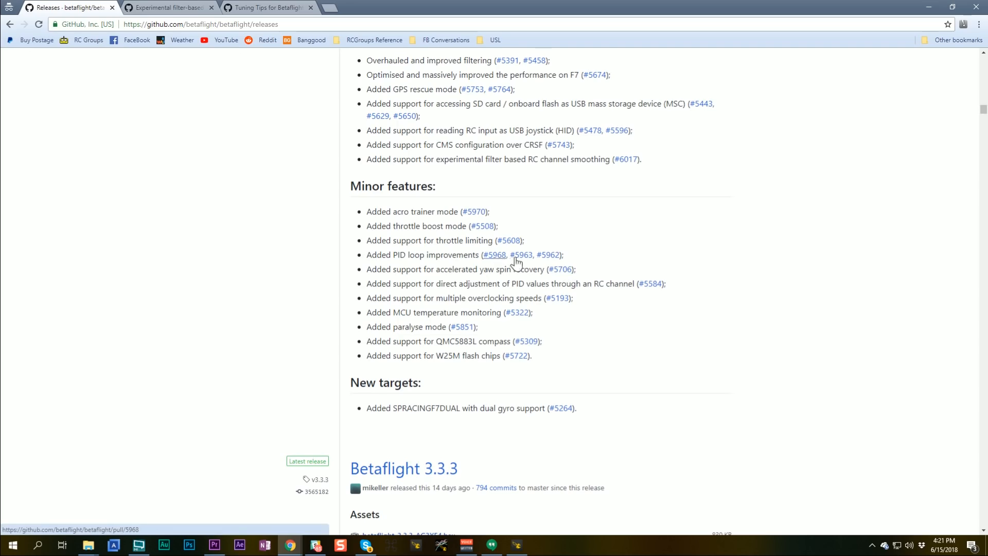
{"action": "mouse_move", "coordinate": [387, 253]}
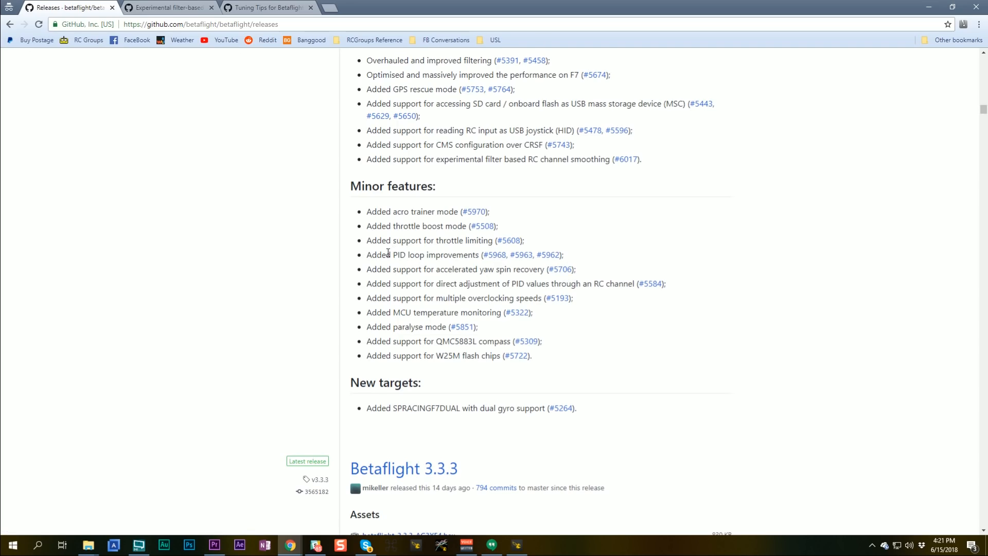
{"action": "mouse_move", "coordinate": [484, 271]}
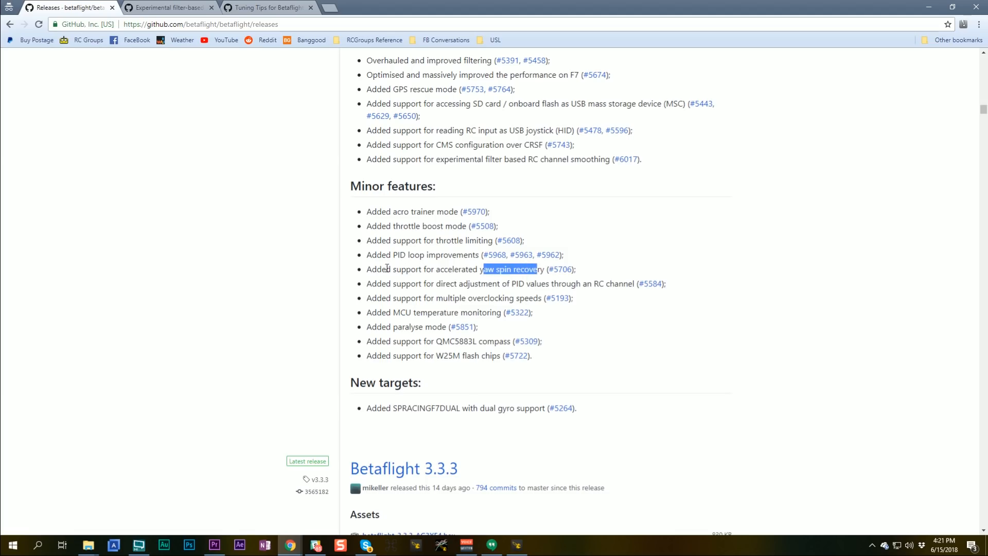
{"action": "mouse_move", "coordinate": [377, 268]}
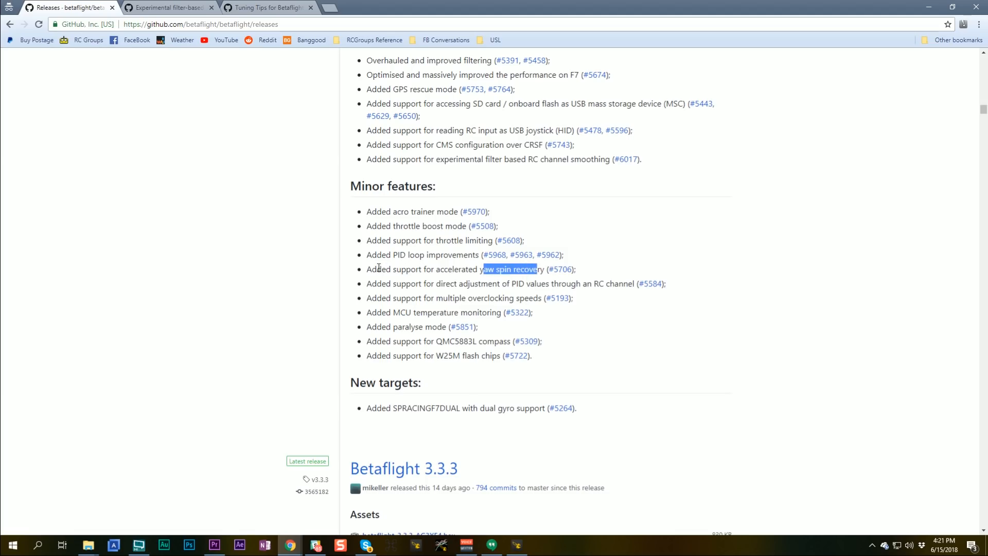
{"action": "left_click", "coordinate": [378, 268]}
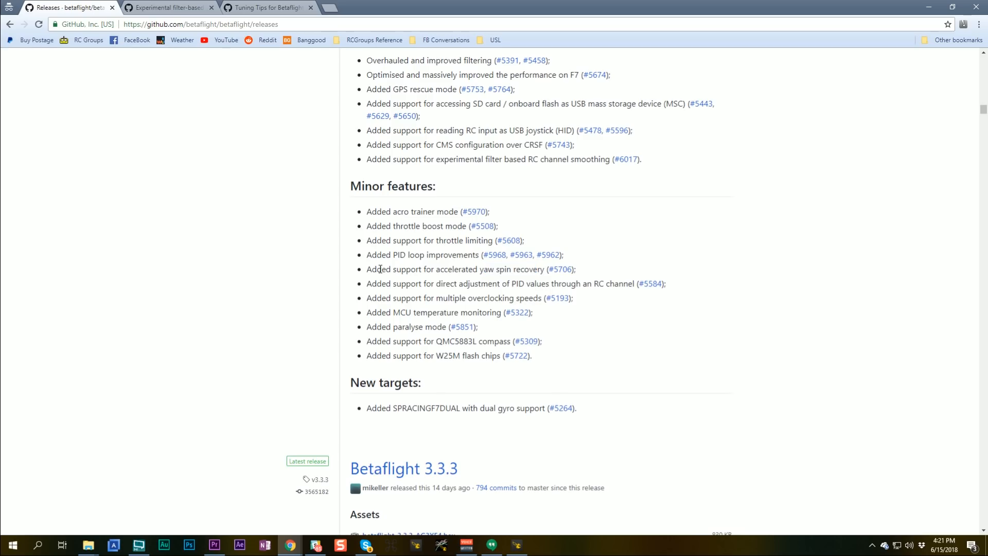
{"action": "mouse_move", "coordinate": [379, 283]}
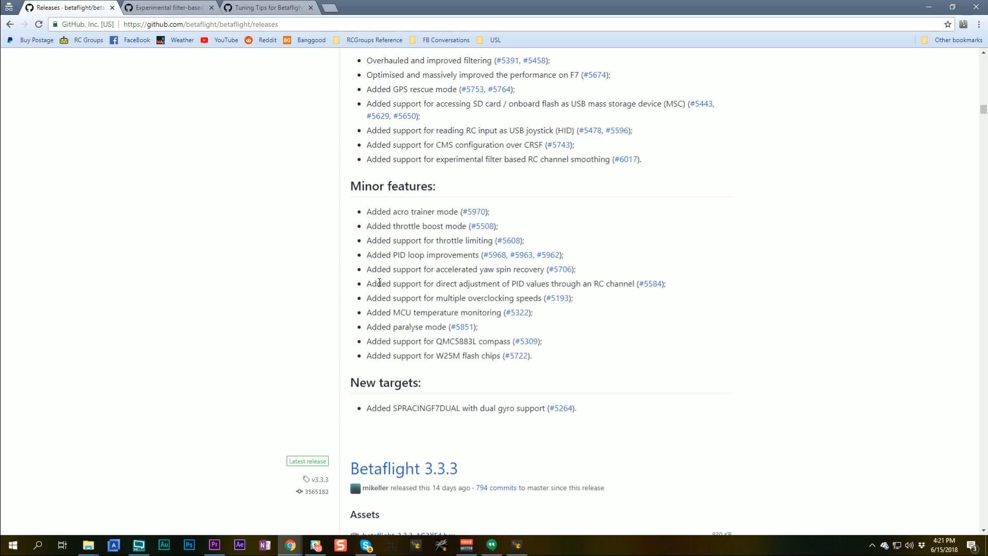
Step: Mark the remaining minor feature lines and the new SPRACINGF7DUAL dual-gyro target
{"action": "left_click_drag", "start_coordinate": [379, 283], "coordinate": [573, 297]}
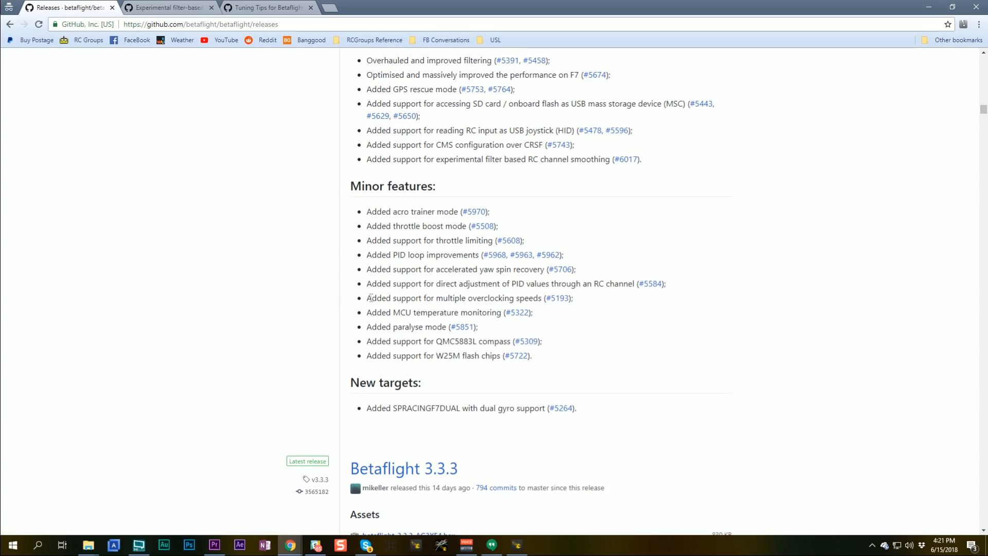
{"action": "mouse_move", "coordinate": [391, 301]}
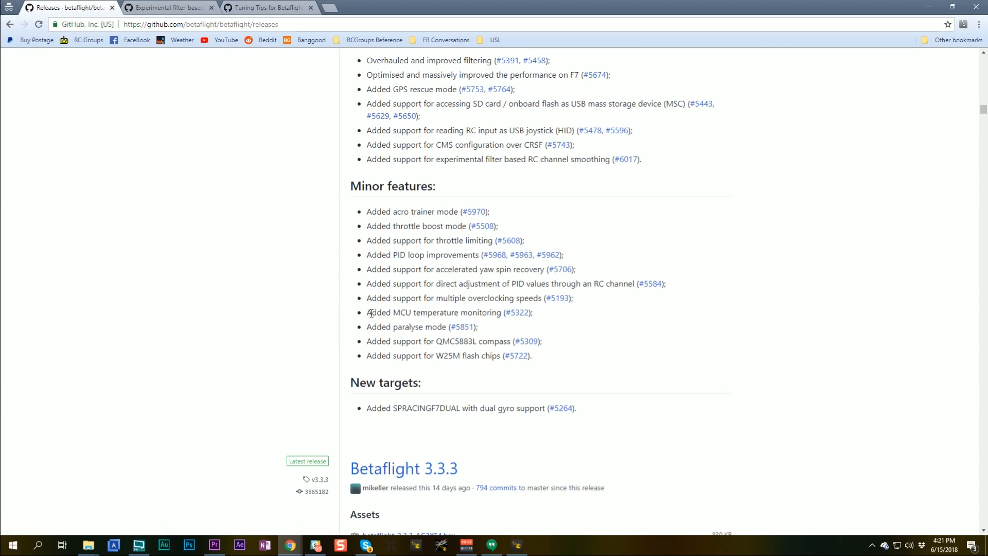
{"action": "mouse_move", "coordinate": [515, 329]}
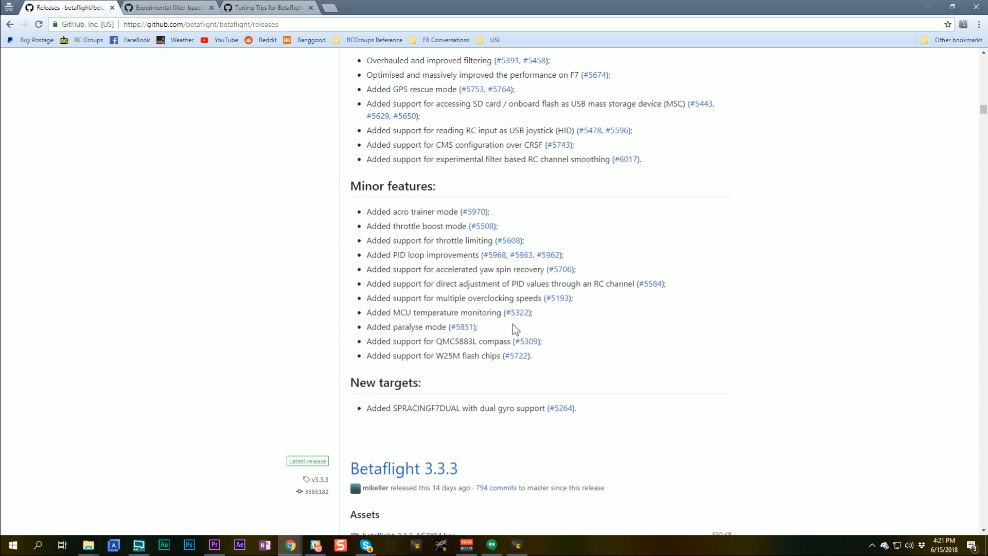
{"action": "mouse_move", "coordinate": [400, 309]}
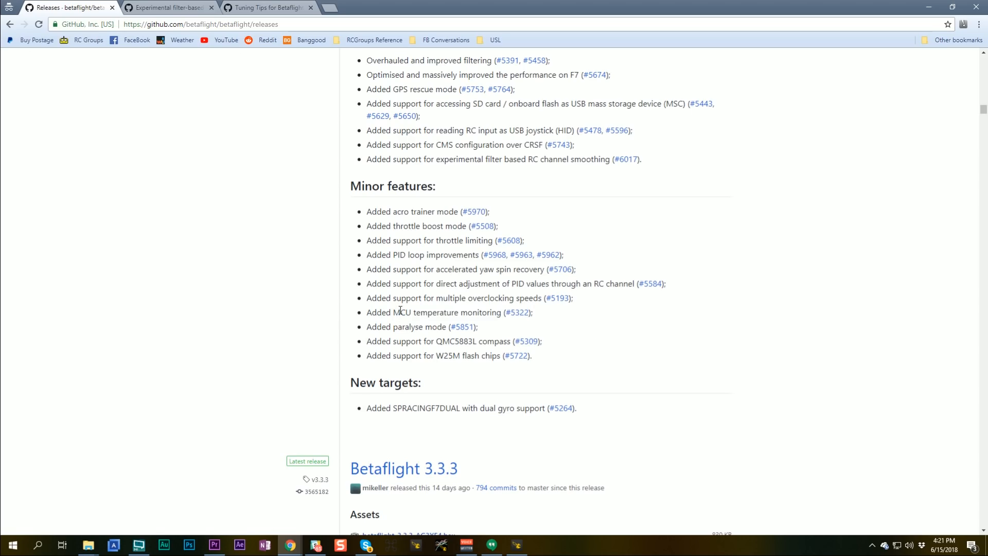
{"action": "mouse_move", "coordinate": [415, 303]}
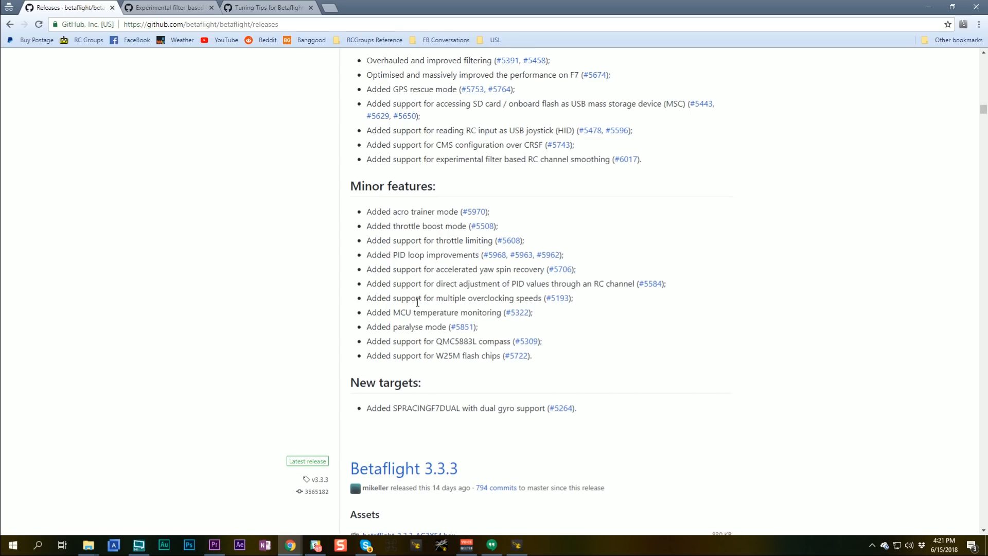
{"action": "double_click", "coordinate": [493, 299]}
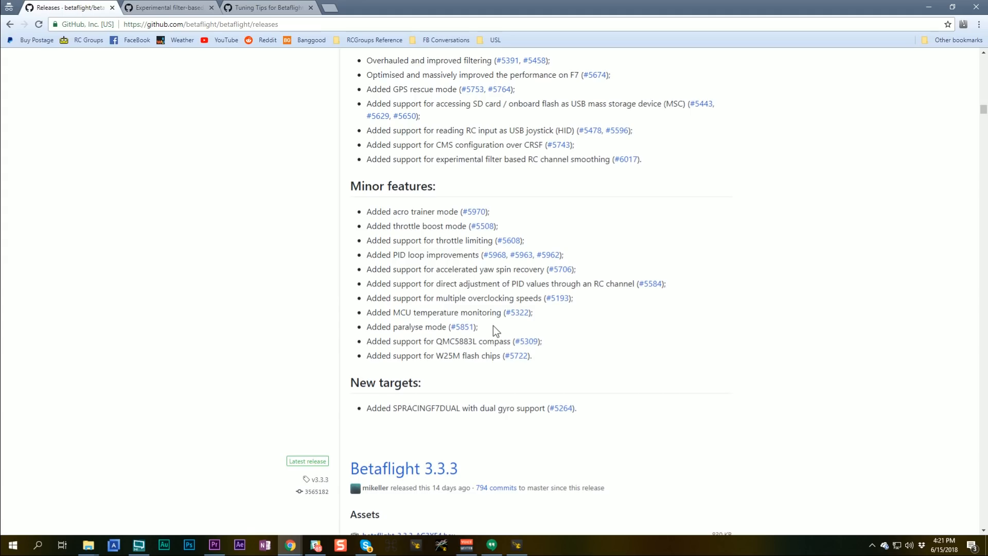
{"action": "mouse_move", "coordinate": [495, 343]}
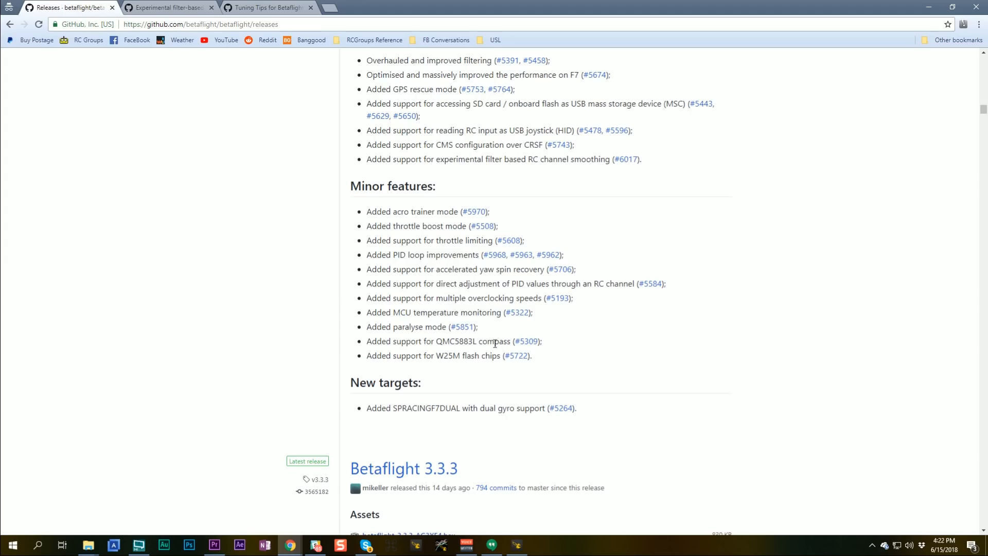
{"action": "mouse_move", "coordinate": [493, 330]}
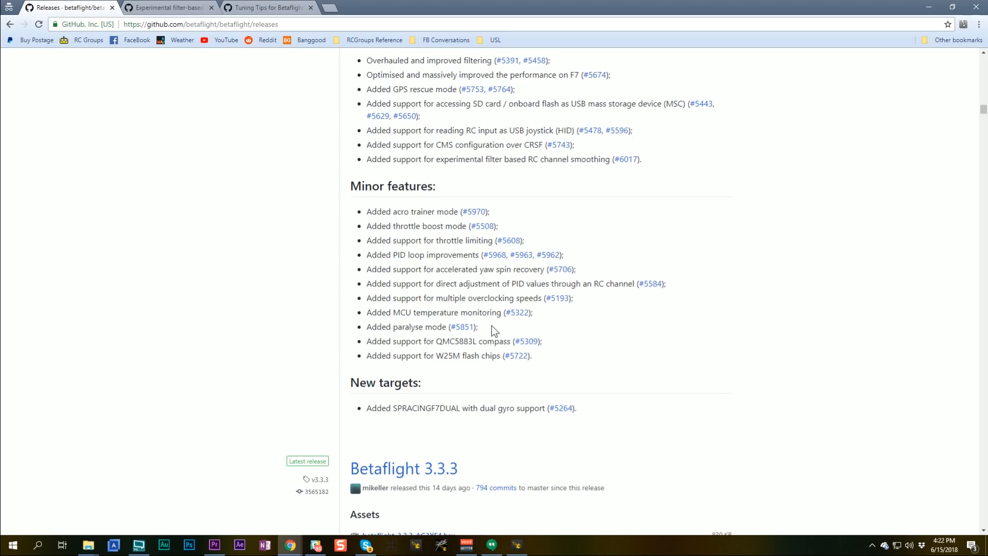
{"action": "left_click_drag", "start_coordinate": [381, 327], "coordinate": [476, 326]}
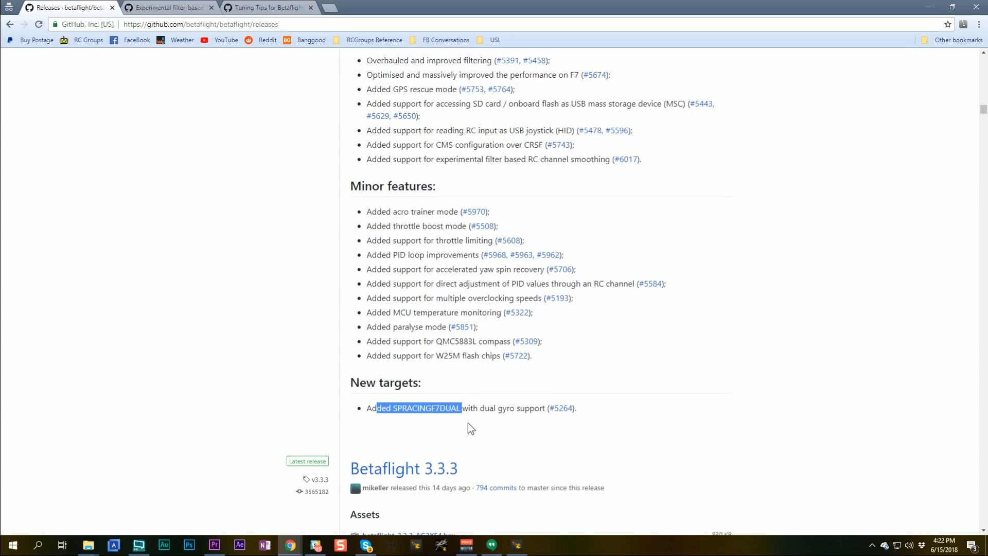
Step: Scroll back to the top showing Betaflight v3.4.0 Release Candidate 1 and its assets
{"action": "scroll", "scroll_direction": "down", "scroll_amount": 3}
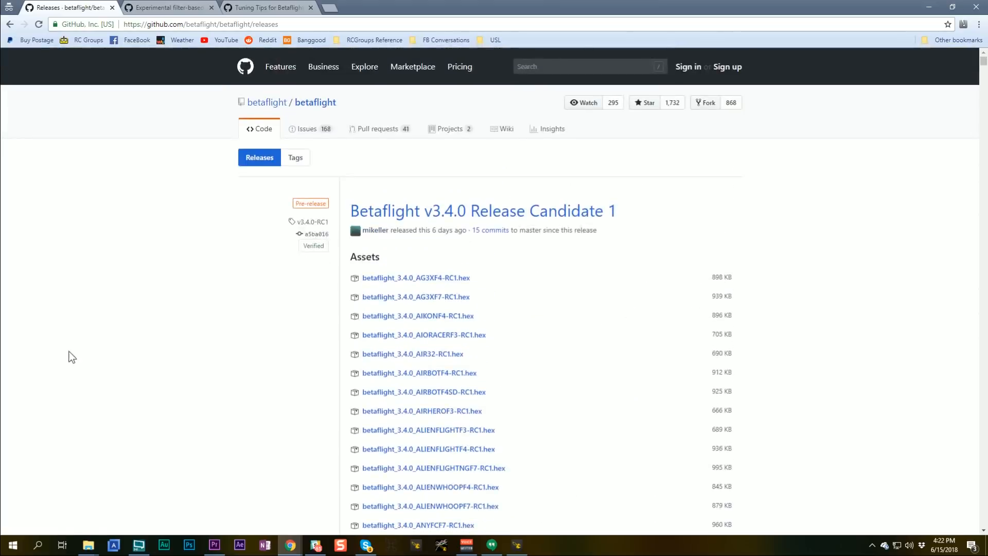
{"action": "mouse_move", "coordinate": [69, 350]}
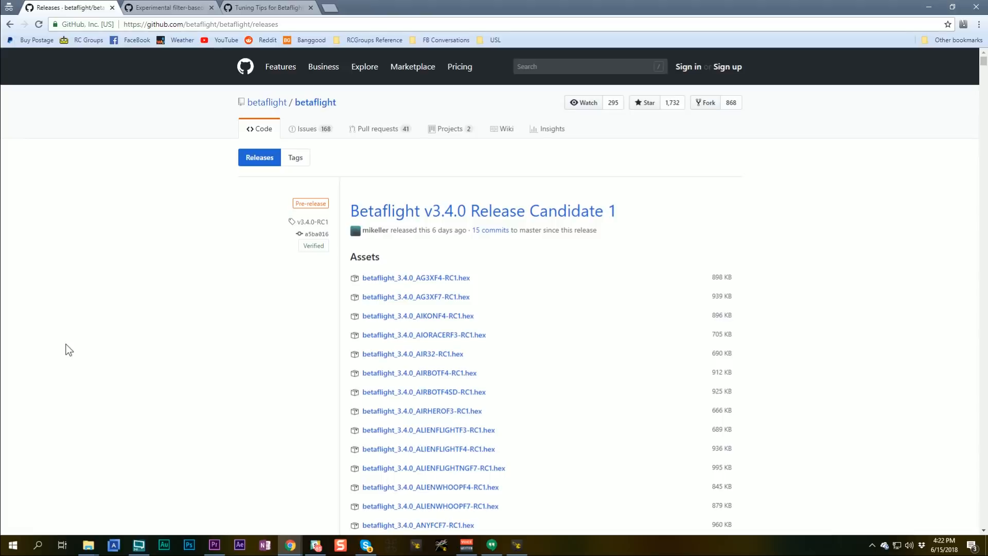